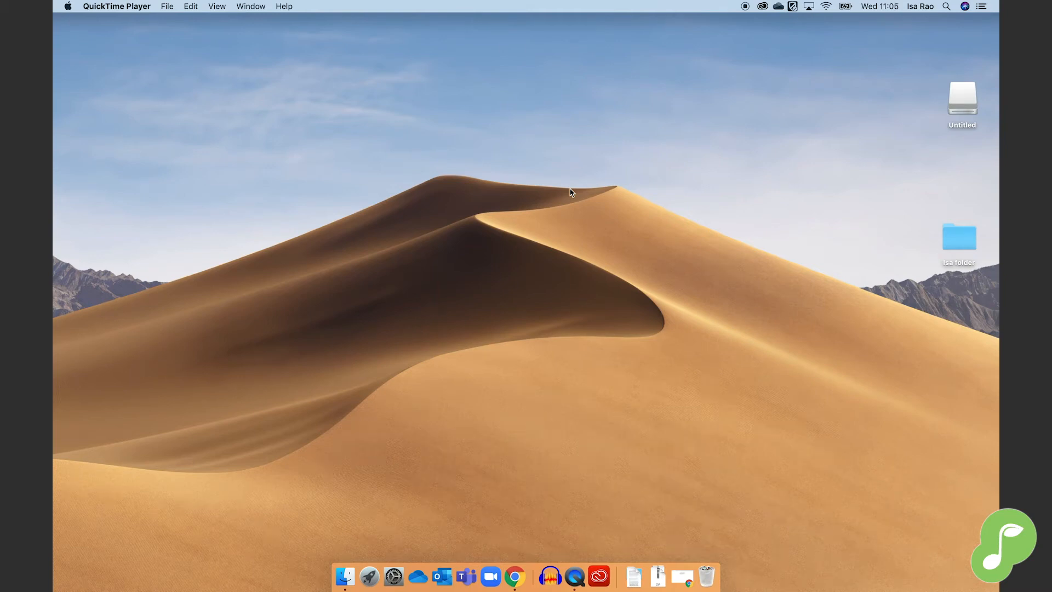
pyautogui.moveTo(568, 274)
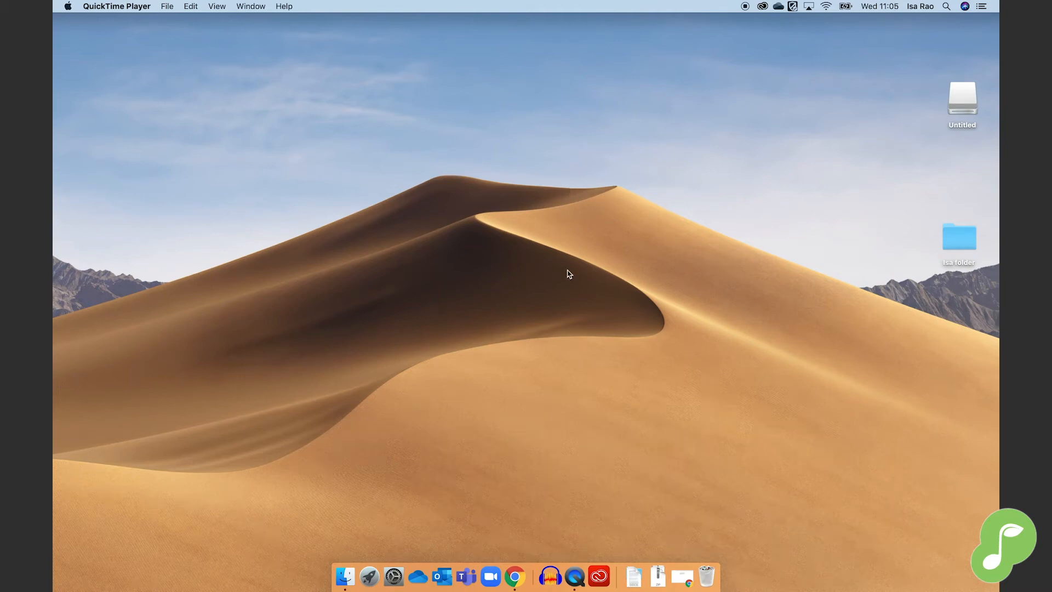
pyautogui.moveTo(515, 576)
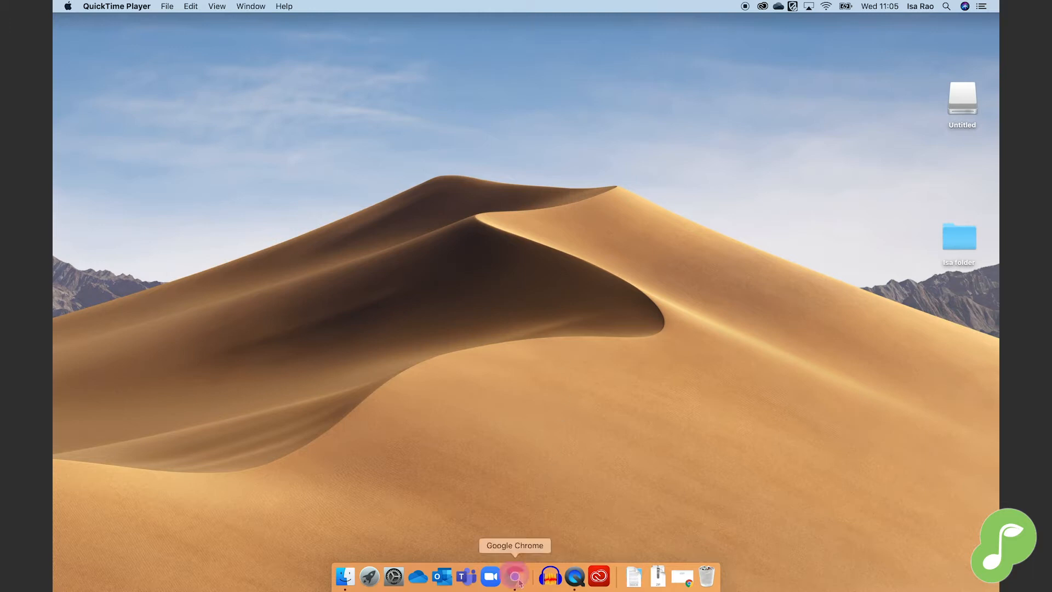
# Step: Launch Google Chrome and load open.spotify.com
pyautogui.click(515, 576)
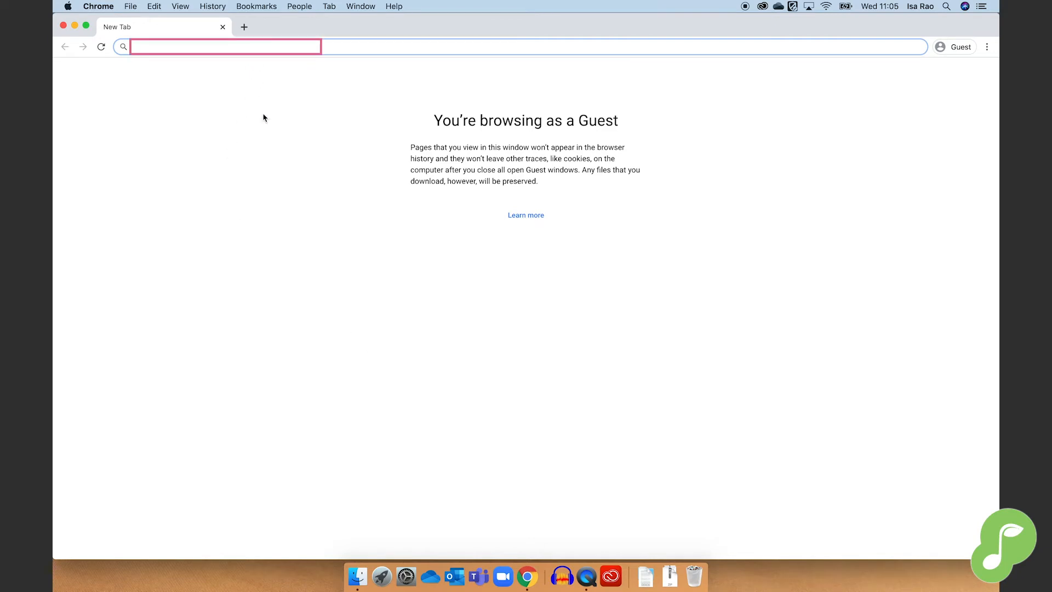
pyautogui.write('open.spotify.com')
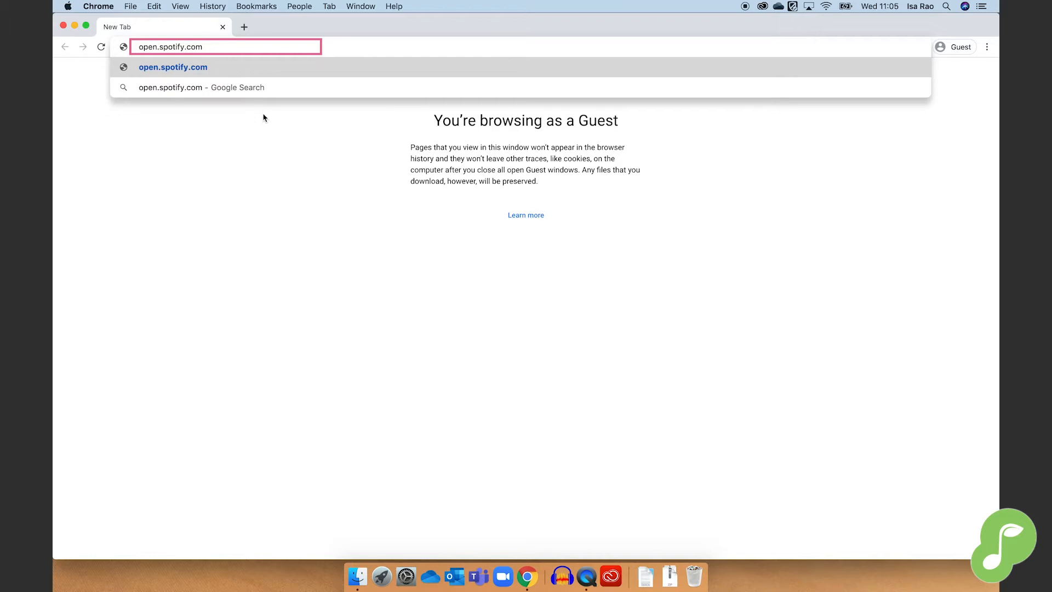
pyautogui.press('Enter')
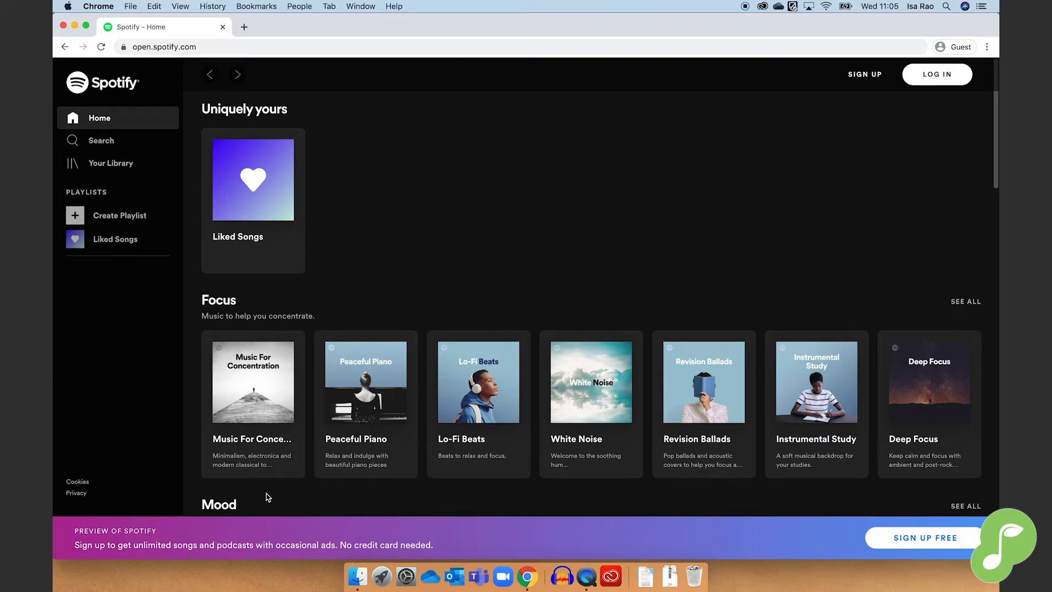
pyautogui.moveTo(865, 105)
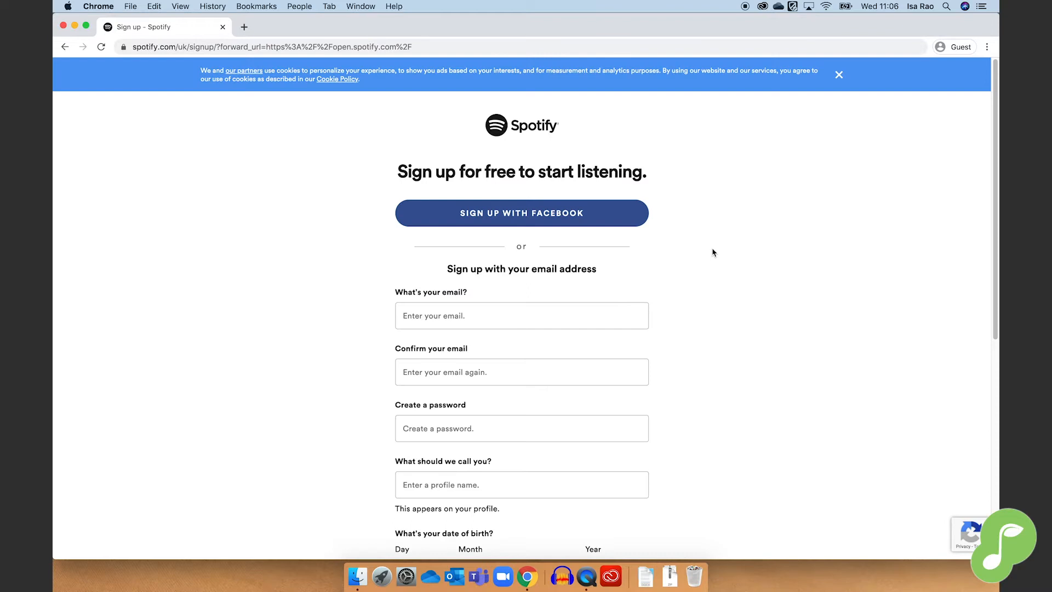
pyautogui.moveTo(661, 295)
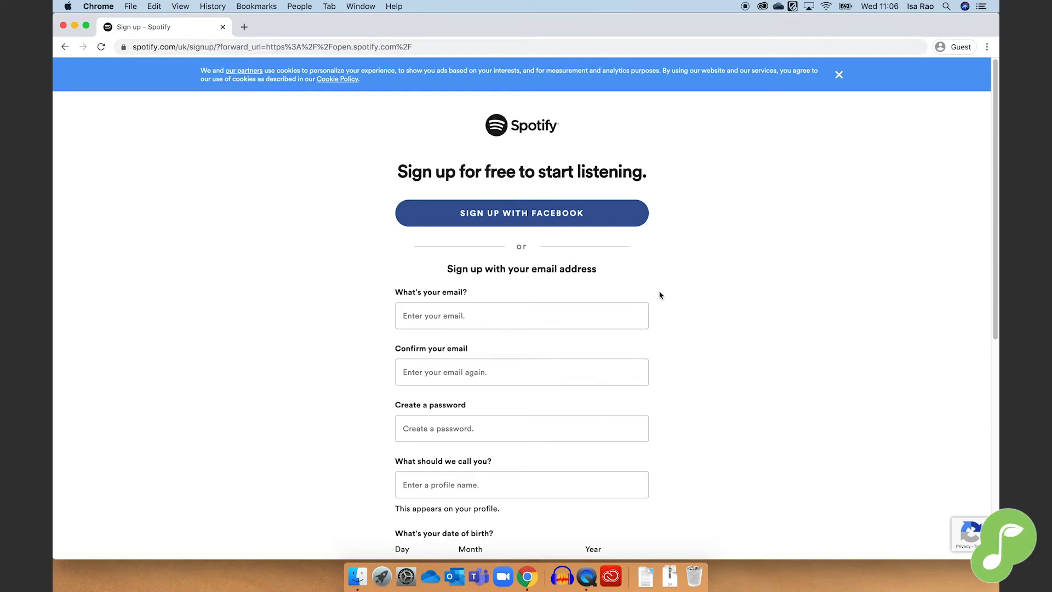
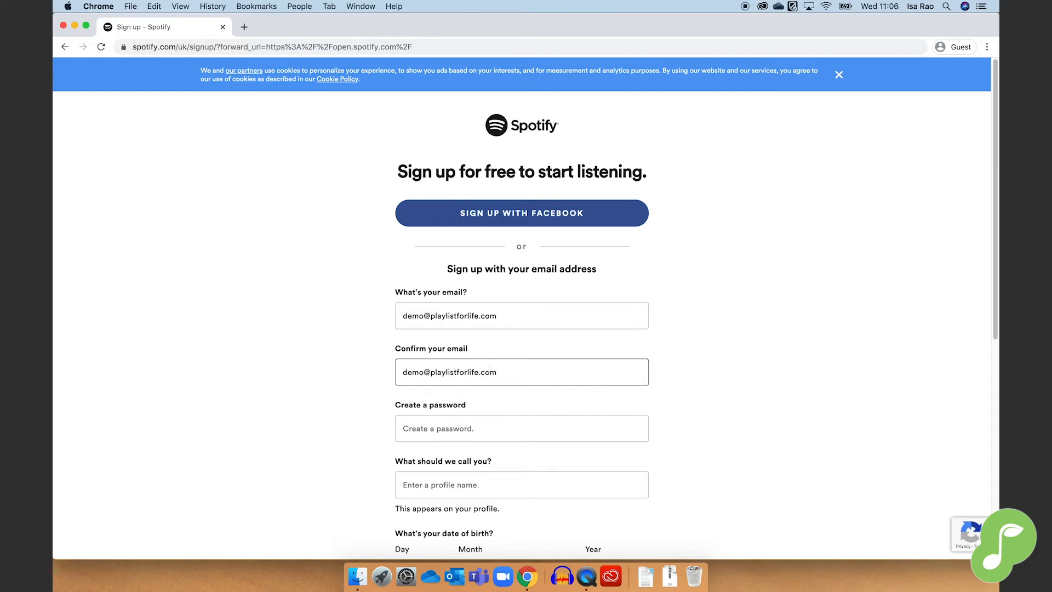
# Step: Enter the demo email in both email fields and move to the password field
pyautogui.click(522, 428)
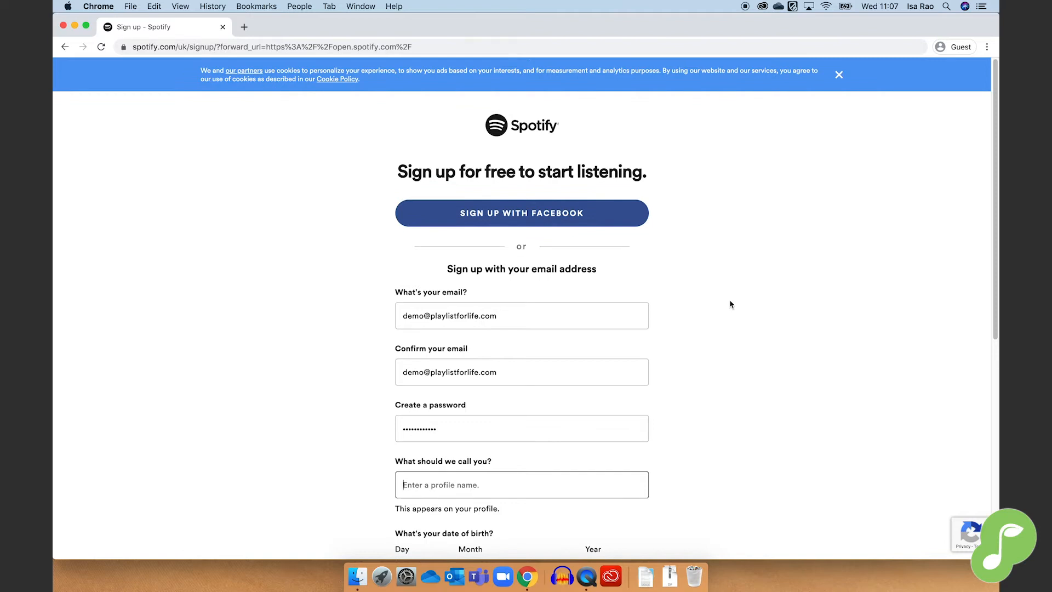
pyautogui.scroll(-3)
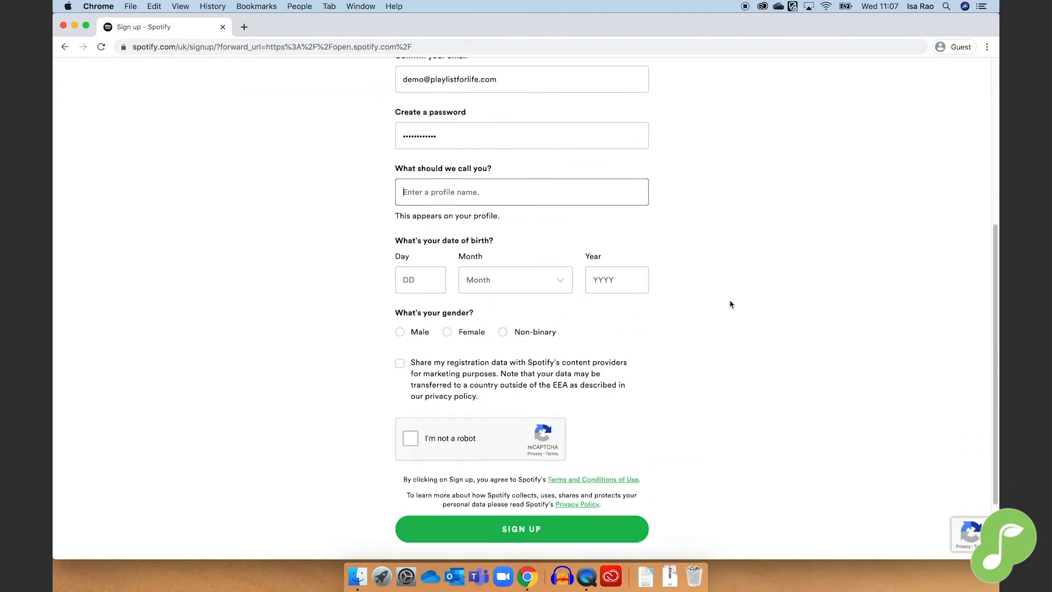
pyautogui.scroll(-3)
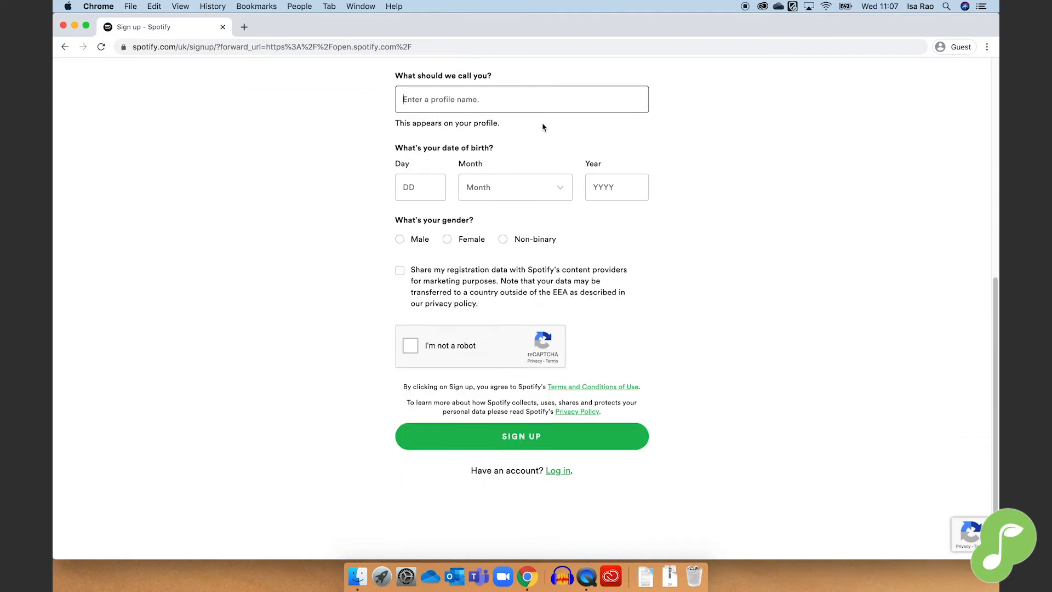
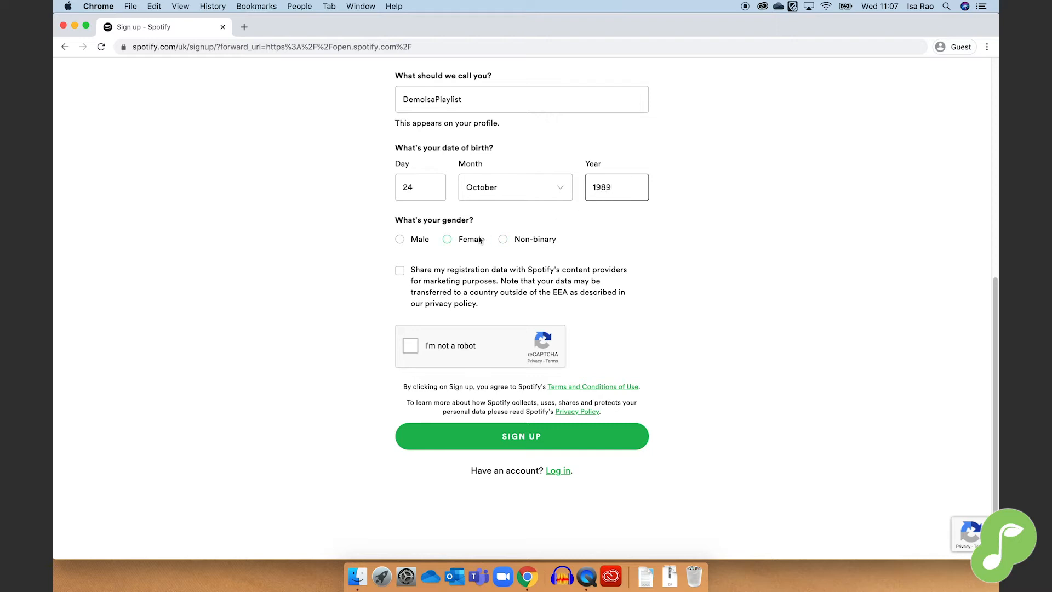
# Step: Select Female as the gender and tick I'm not a robot
pyautogui.click(446, 239)
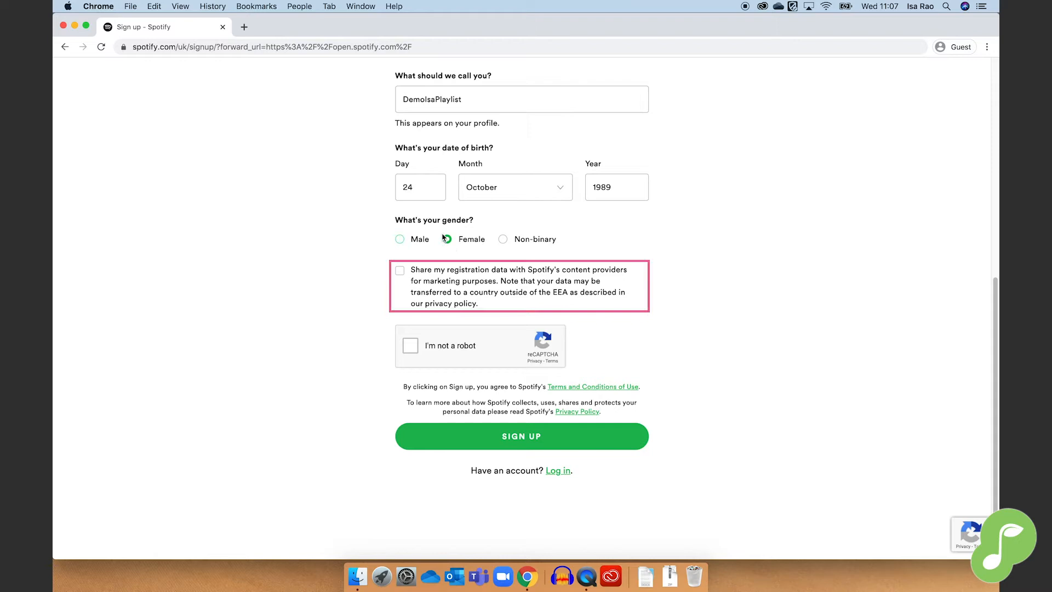
pyautogui.click(446, 239)
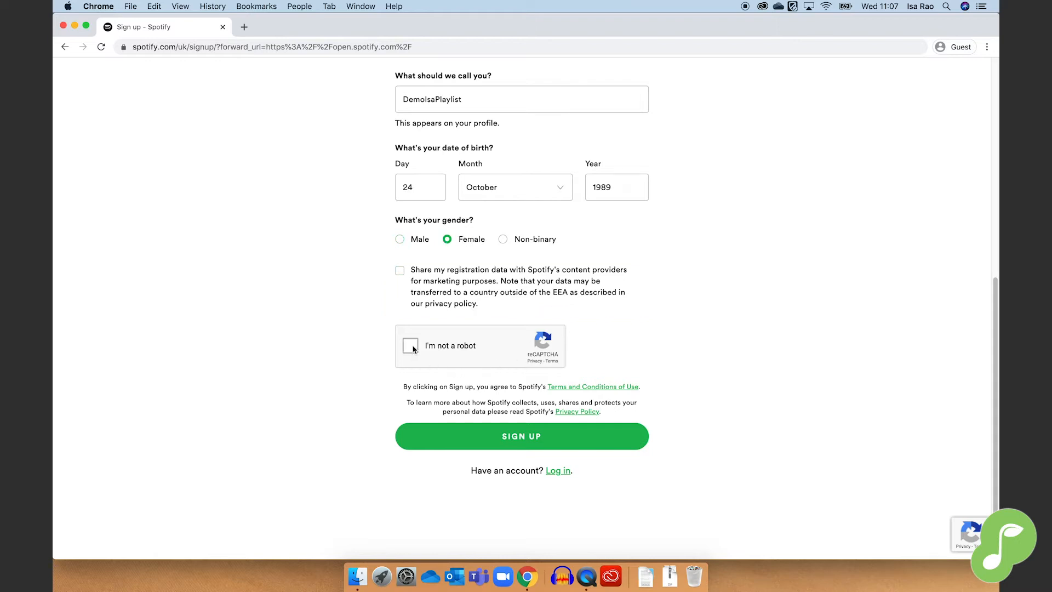
pyautogui.click(410, 345)
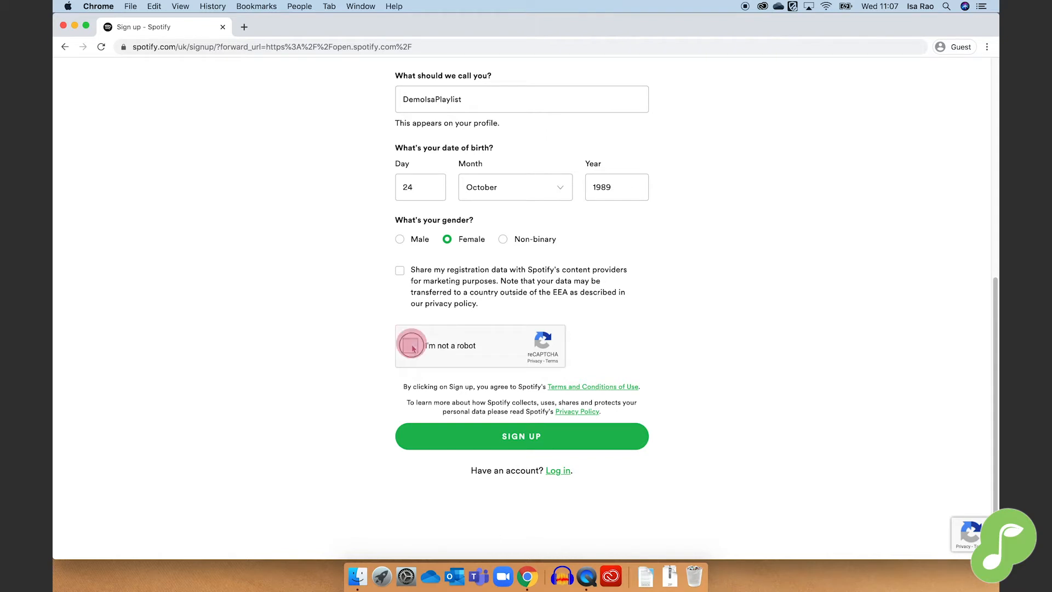
# Step: Solve the reCAPTCHA challenge by selecting the four car images
pyautogui.click(411, 344)
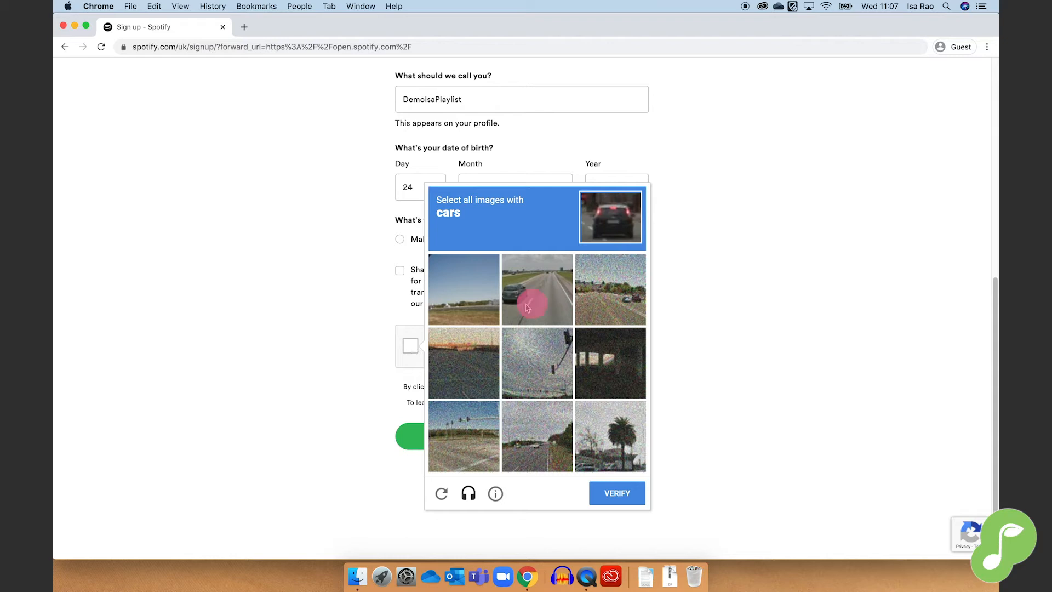
pyautogui.click(610, 289)
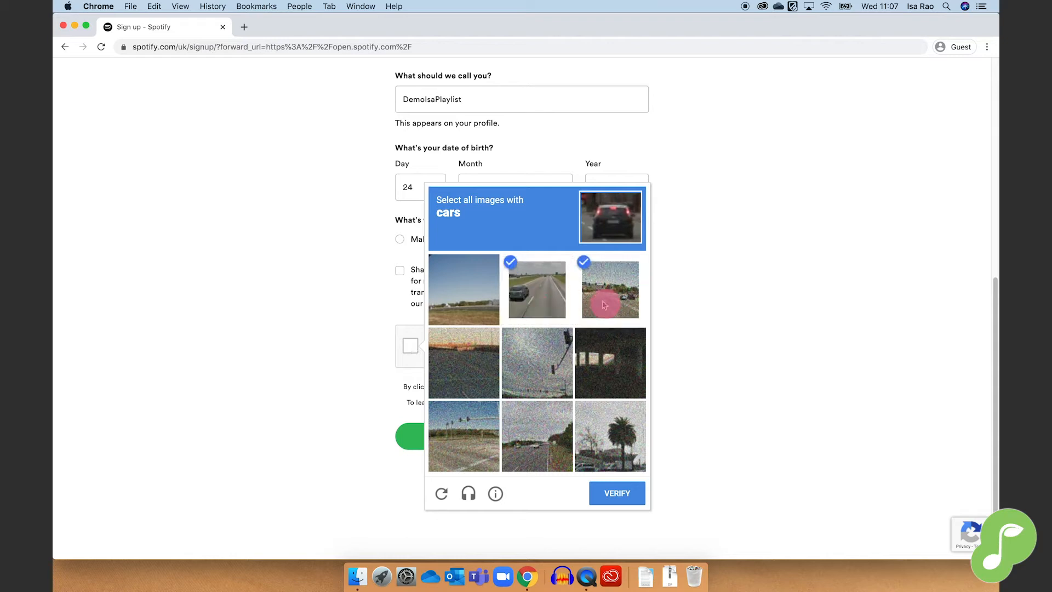
pyautogui.click(537, 436)
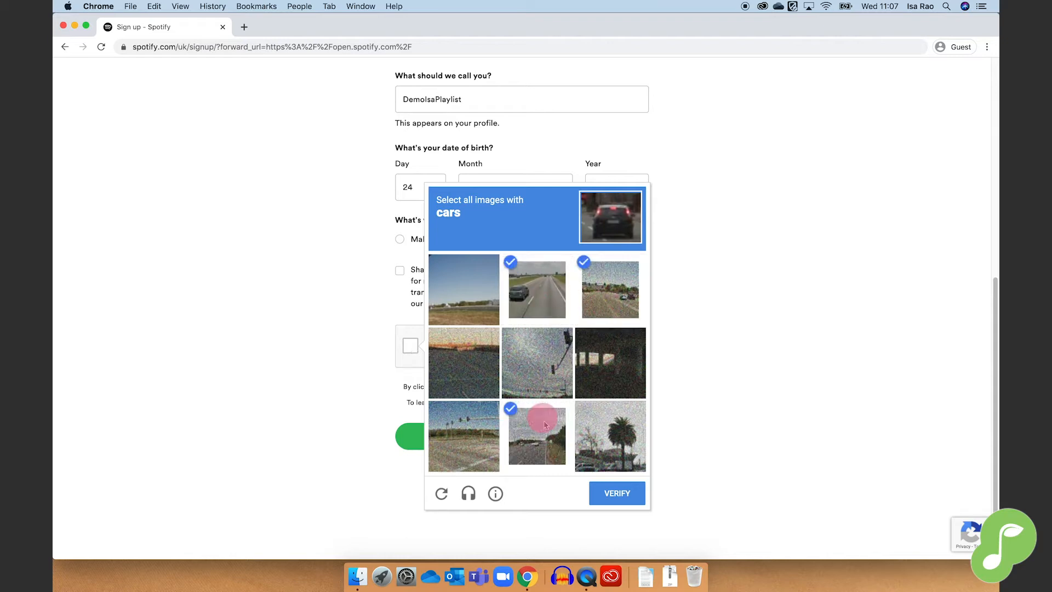
pyautogui.click(609, 435)
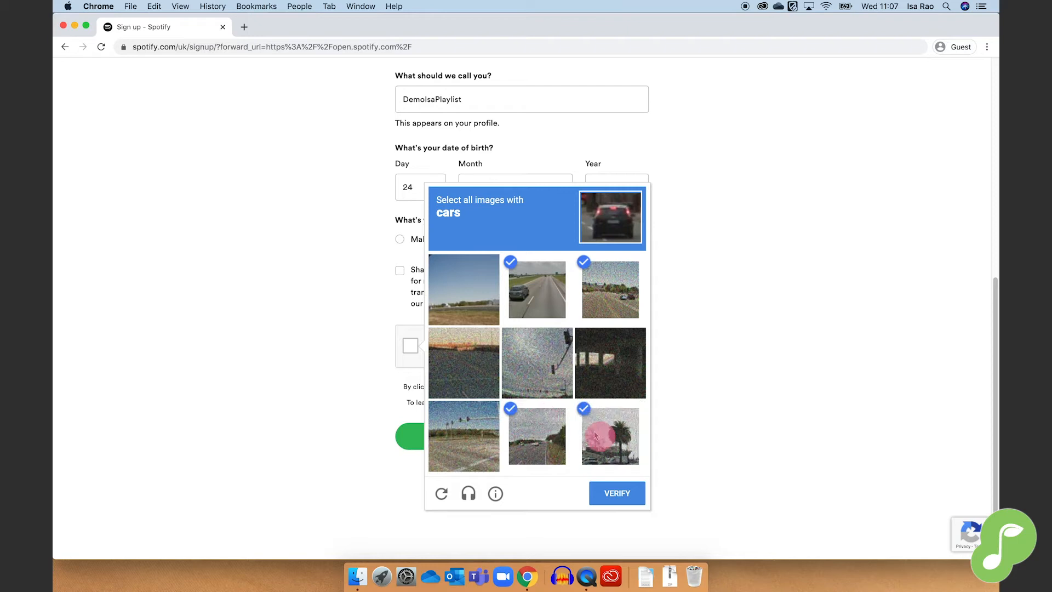
pyautogui.click(615, 494)
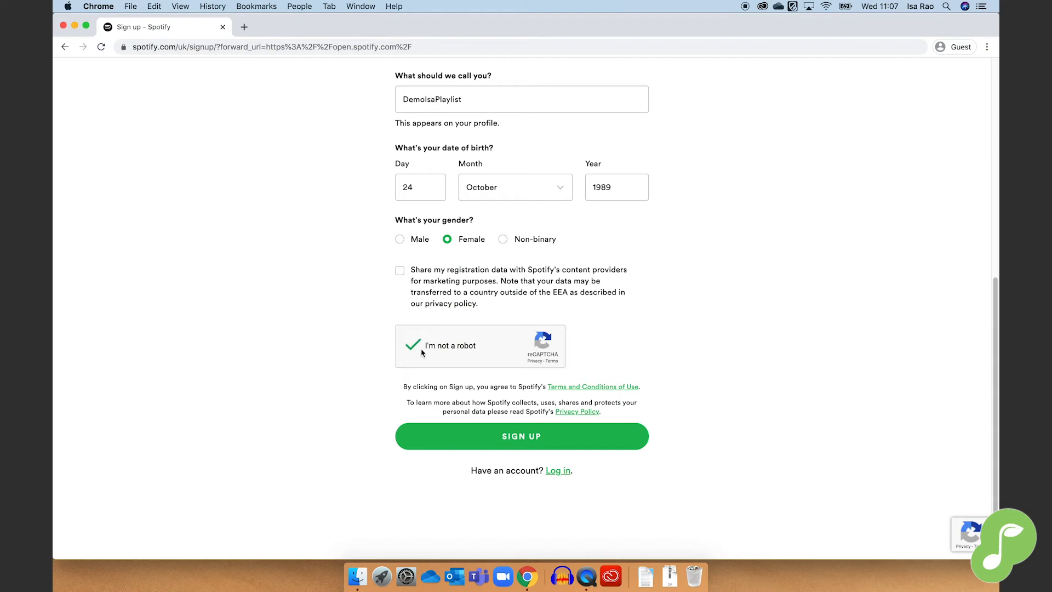
pyautogui.moveTo(364, 386)
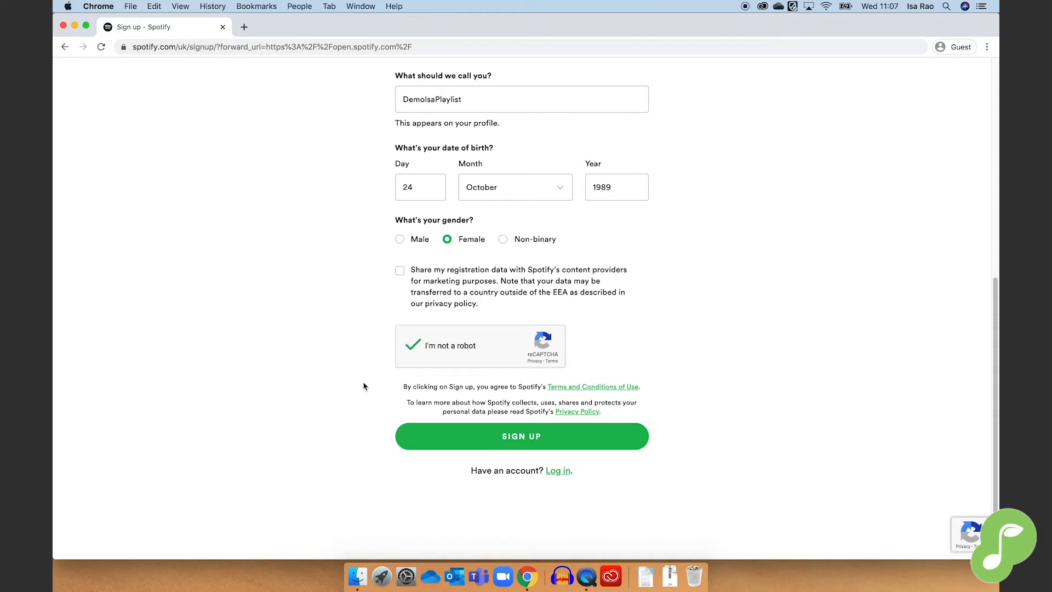
# Step: Submit the sign-up form to reach the DemoIsaPlaylist home page
pyautogui.click(522, 435)
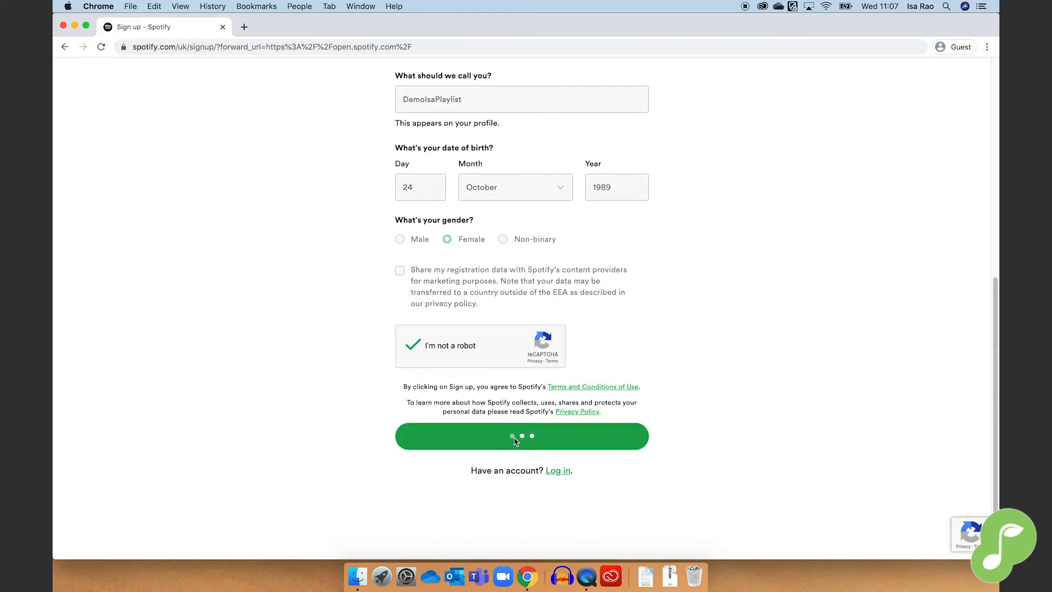
pyautogui.click(521, 436)
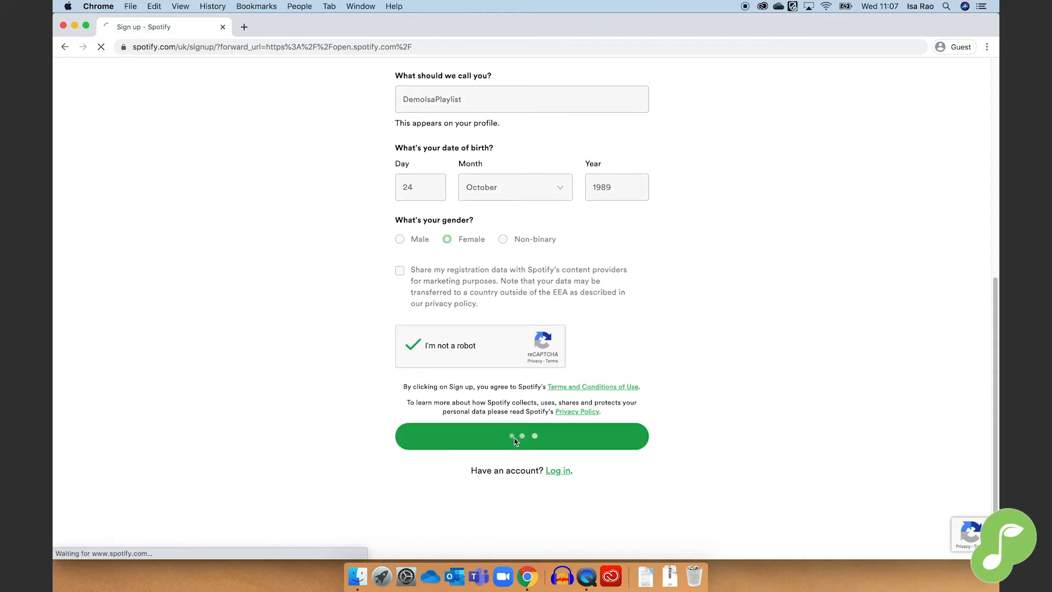
pyautogui.click(523, 436)
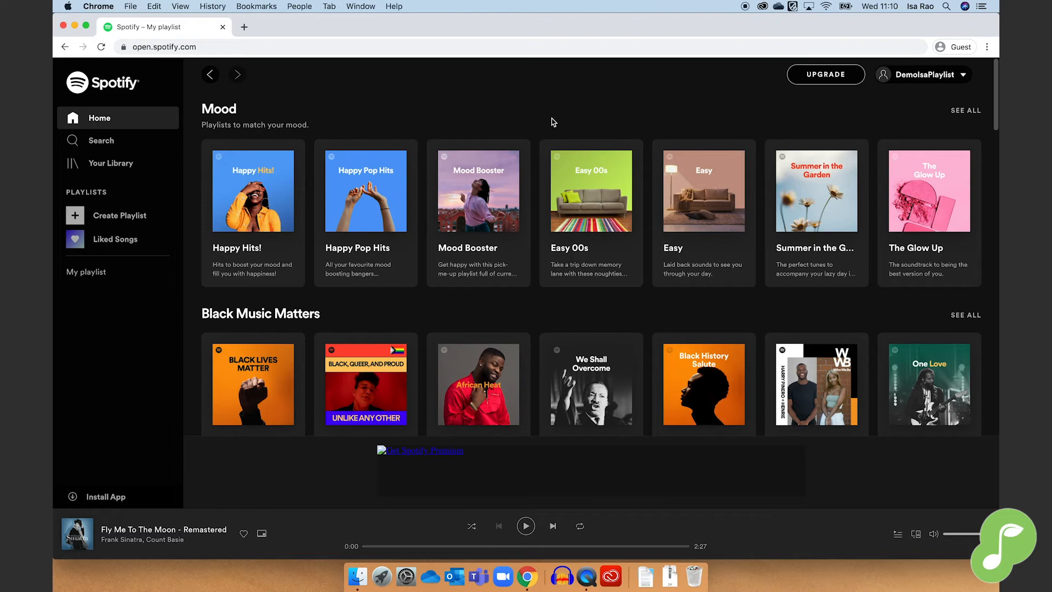
pyautogui.moveTo(137, 219)
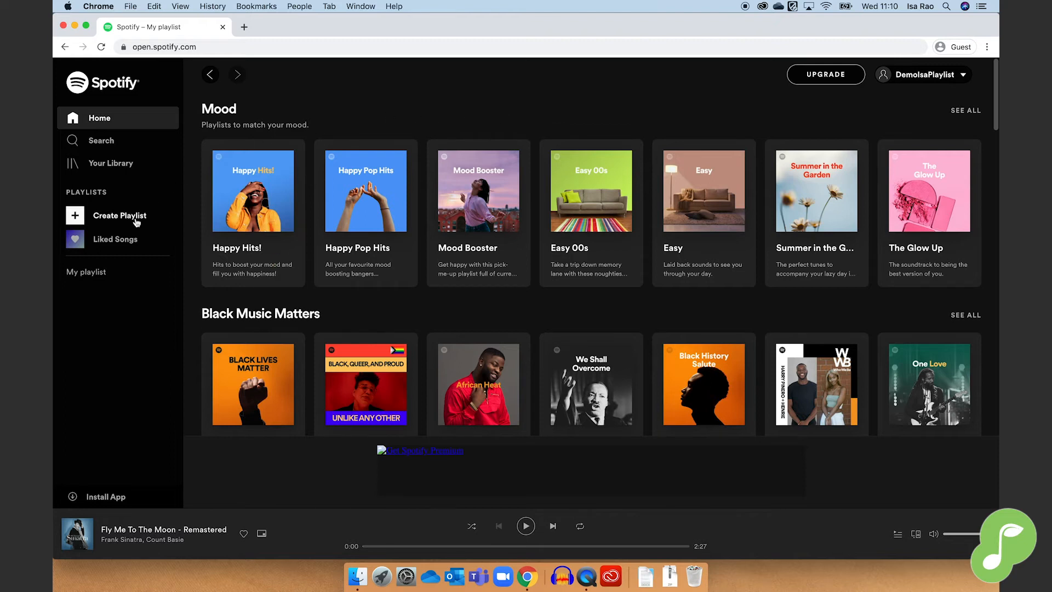
# Step: Create the playlist "Isa's Playlist" and start playback in the player bar
pyautogui.click(119, 215)
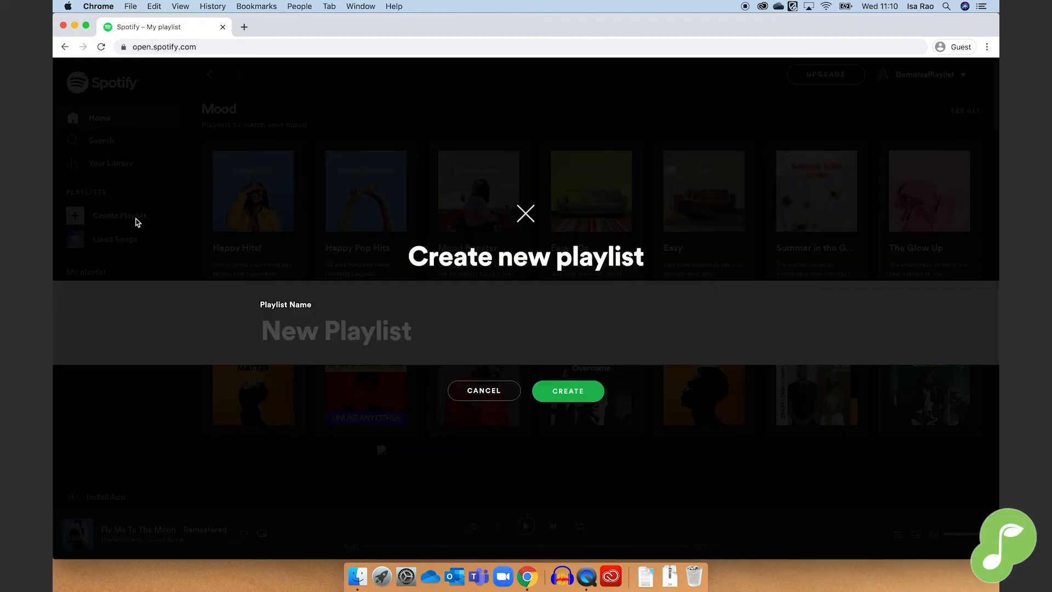
pyautogui.write('Isa')
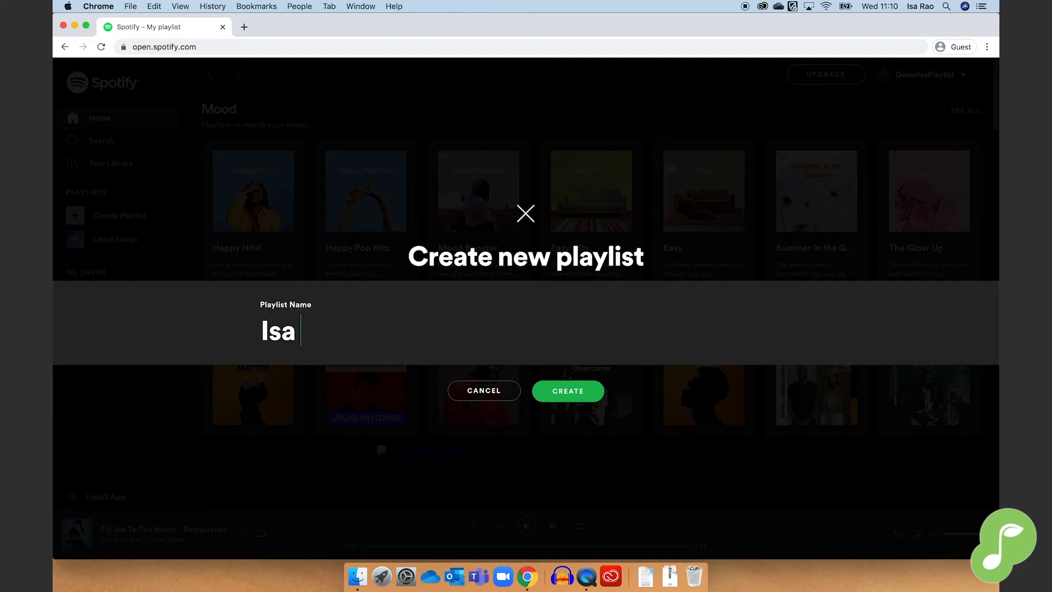
pyautogui.write("'s")
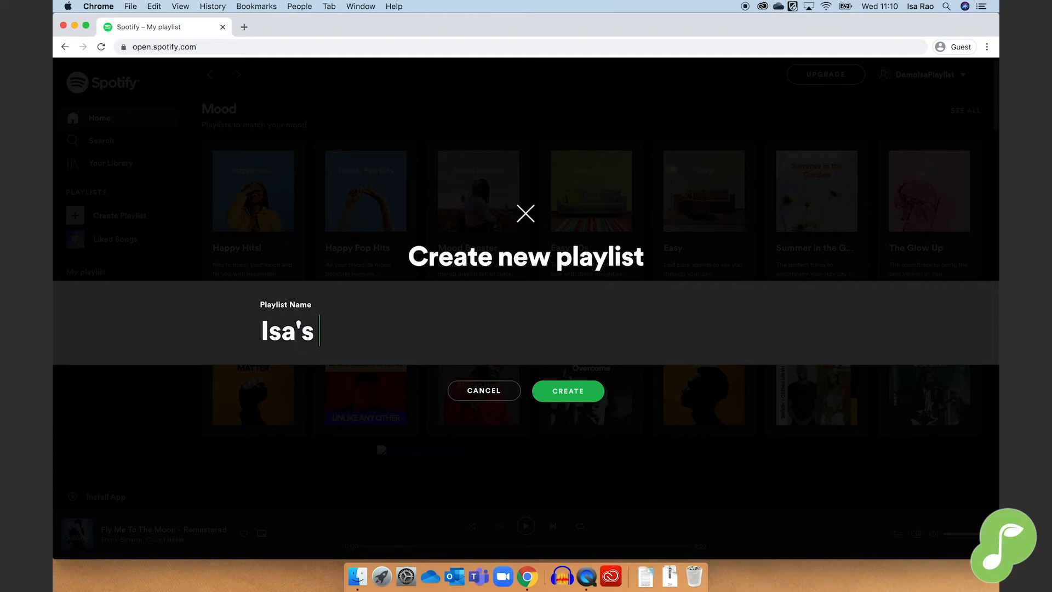
pyautogui.write('Playlist')
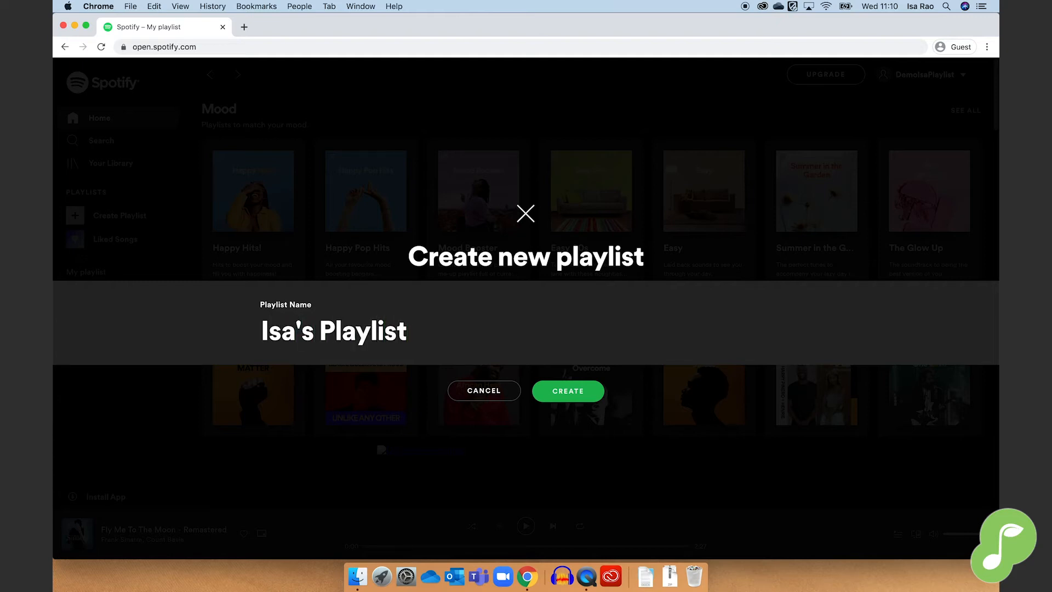
pyautogui.click(568, 391)
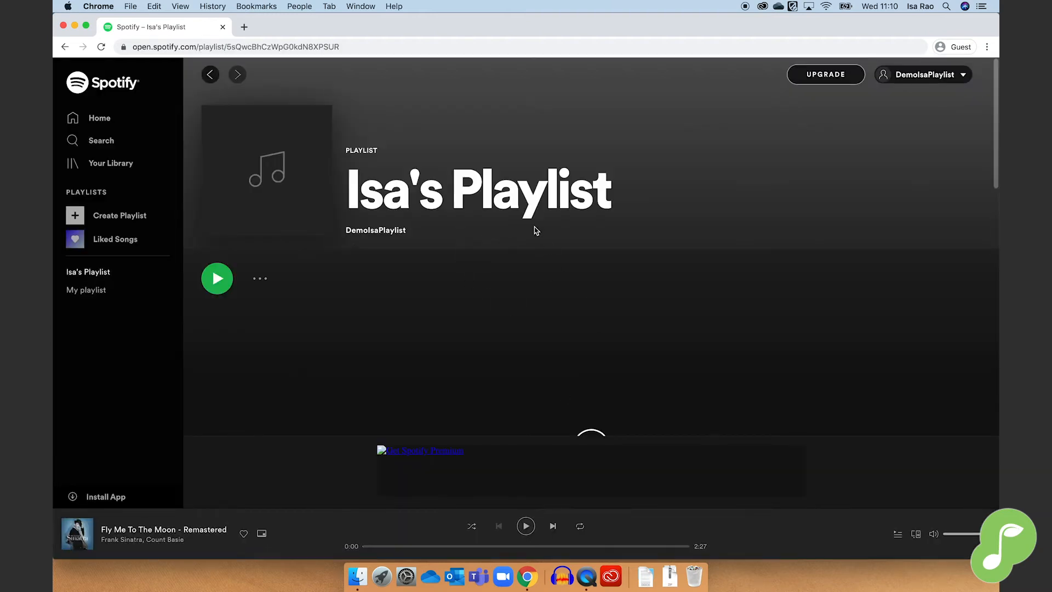
pyautogui.moveTo(325, 286)
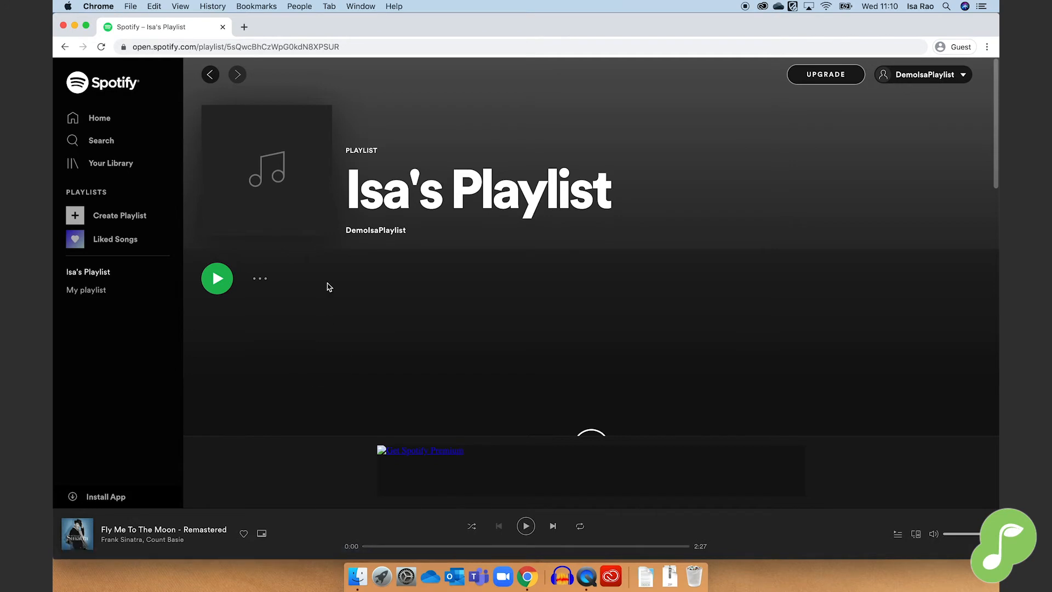
pyautogui.click(526, 526)
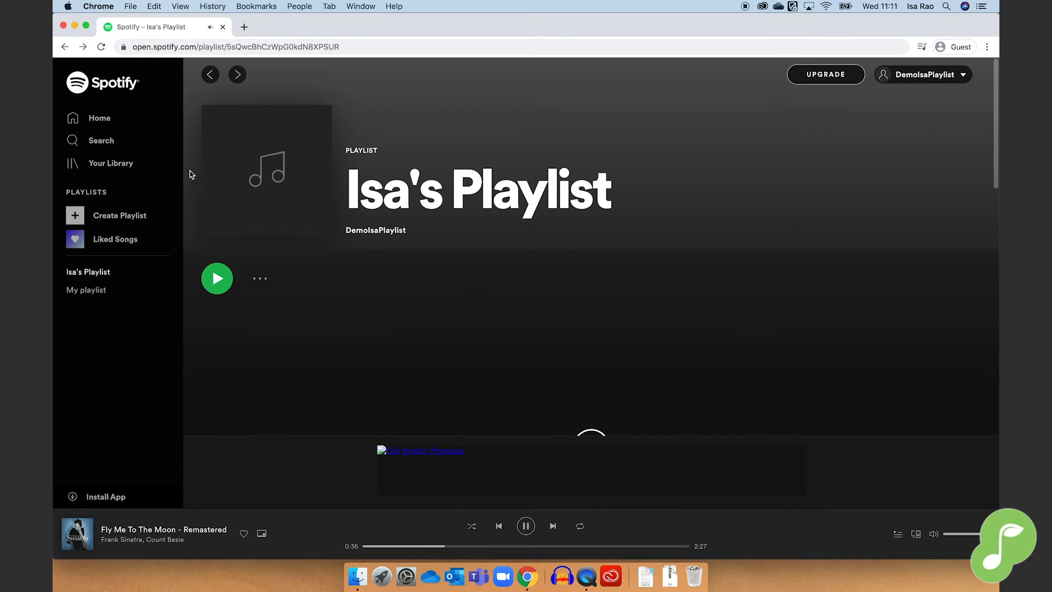
# Step: Search 'fly me to the moon frank sinatra', play the top result, then pause it
pyautogui.click(101, 140)
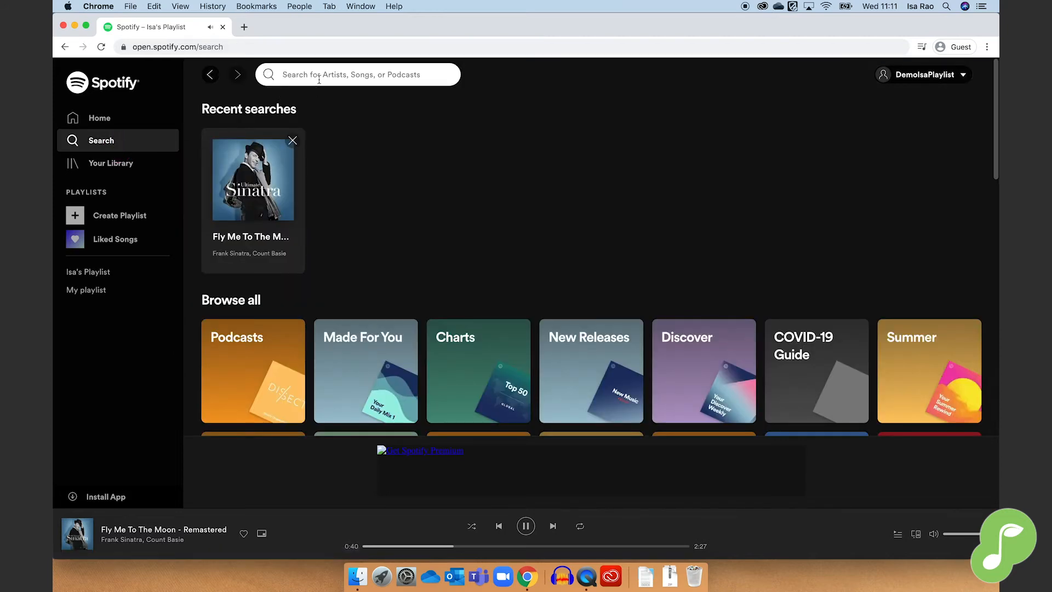
pyautogui.write('f')
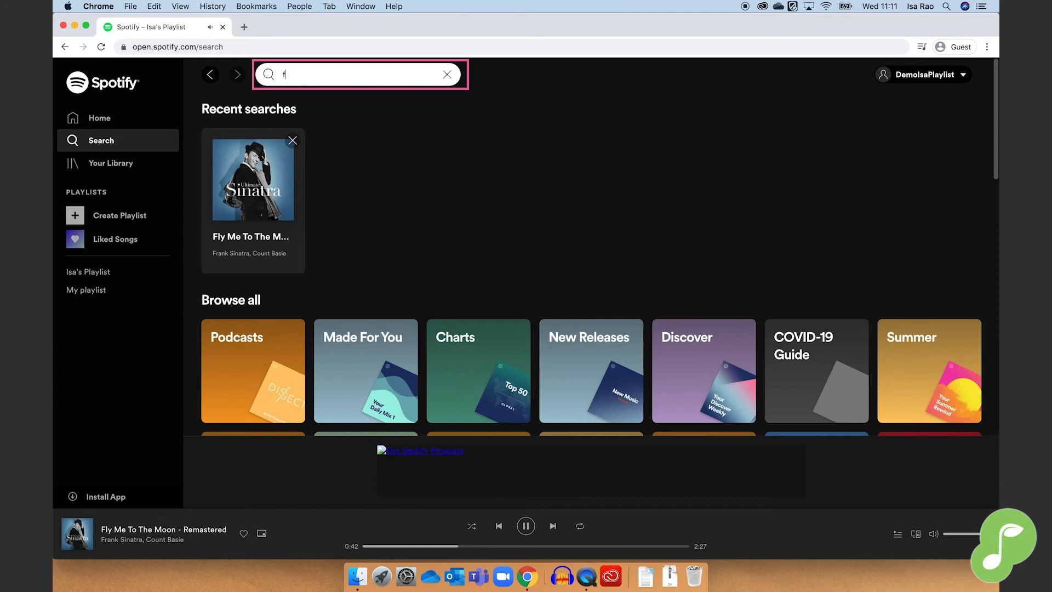
pyautogui.write('ly me to the')
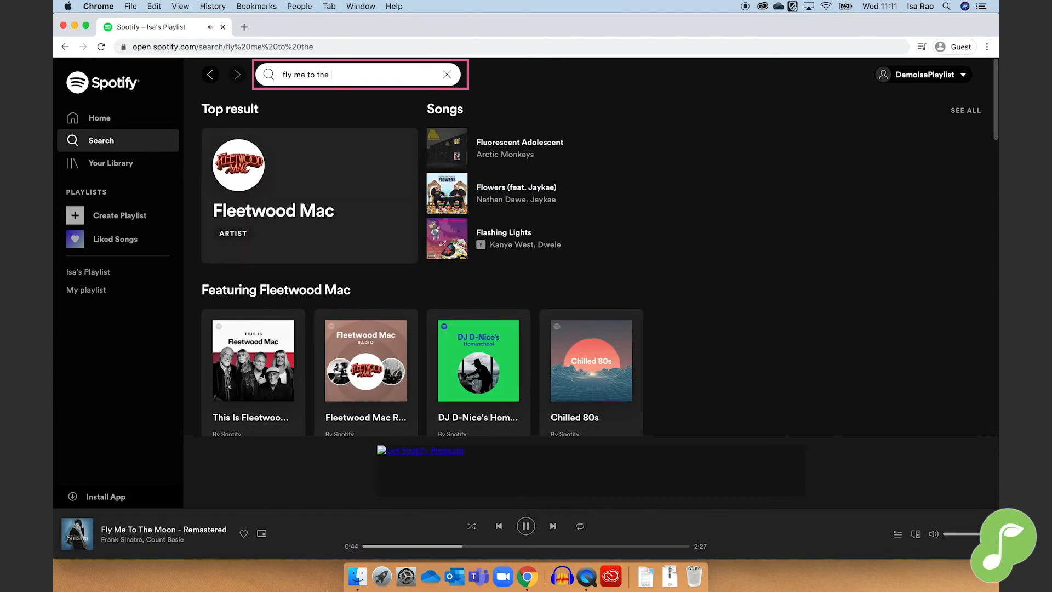
pyautogui.write('moon frank sinatra')
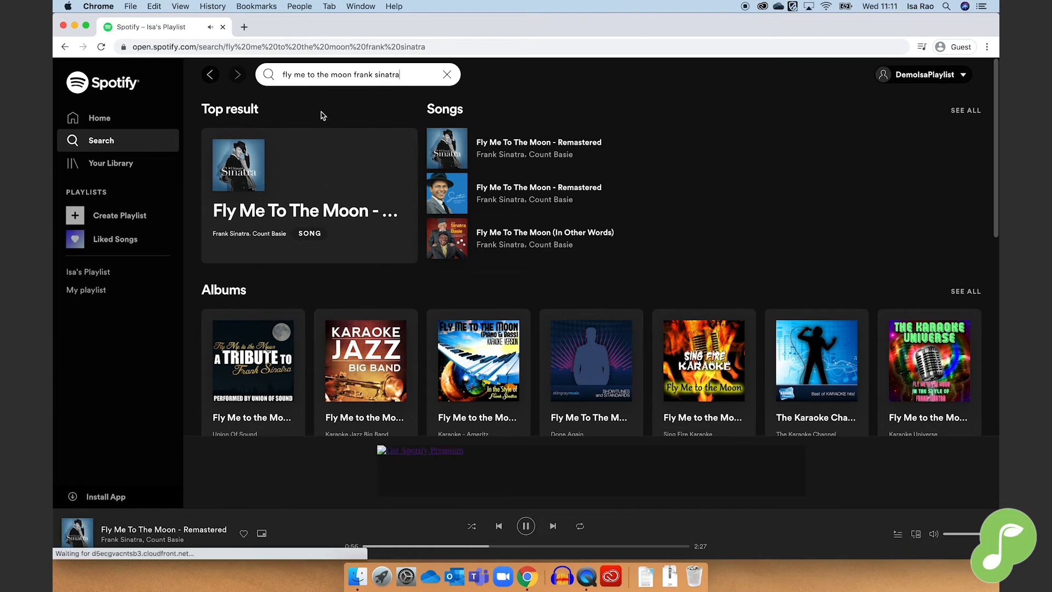
pyautogui.moveTo(307, 166)
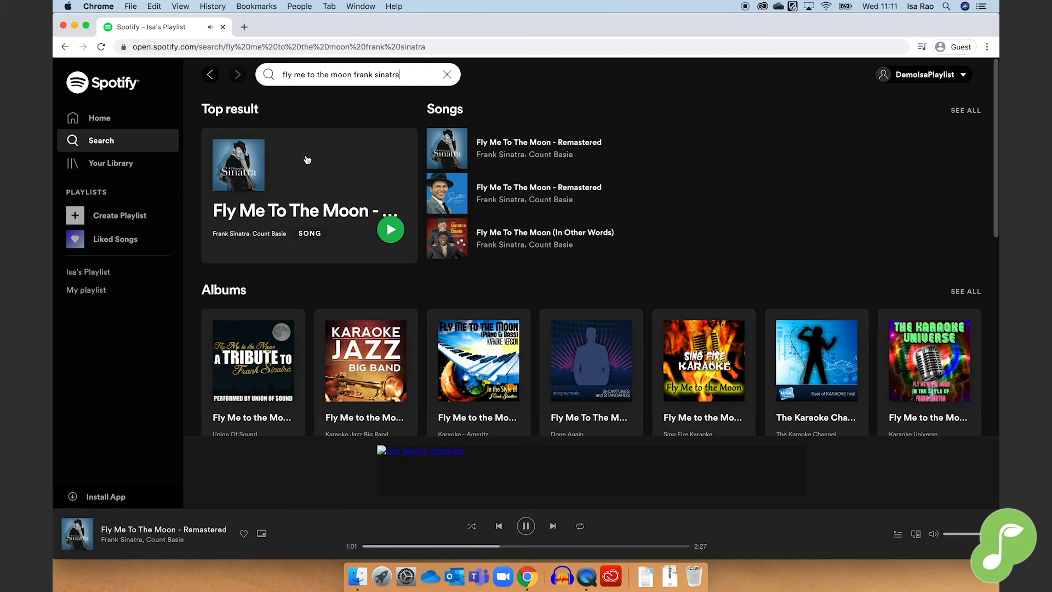
pyautogui.click(391, 229)
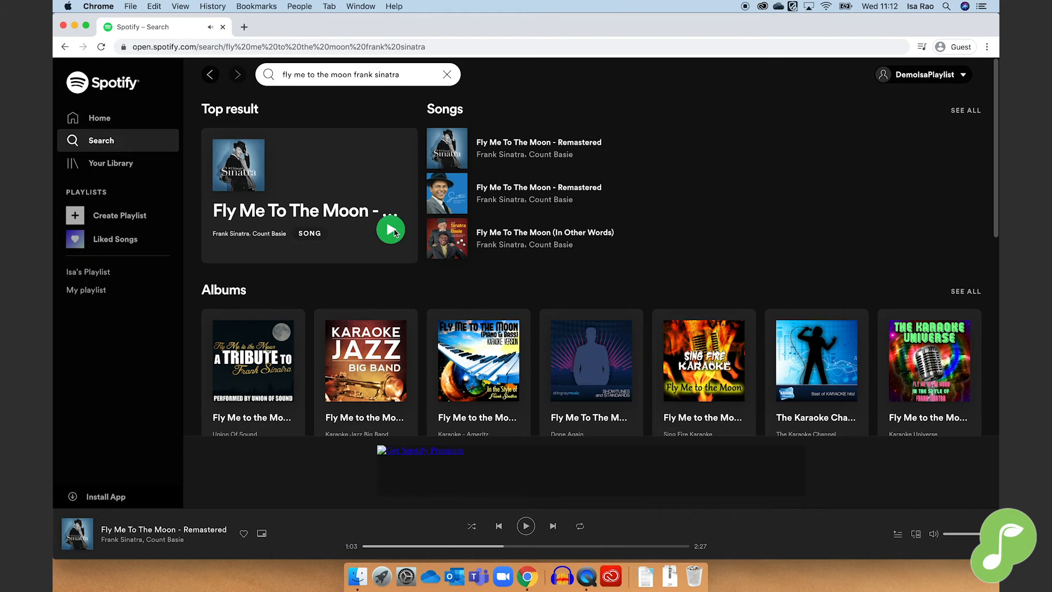
pyautogui.click(391, 229)
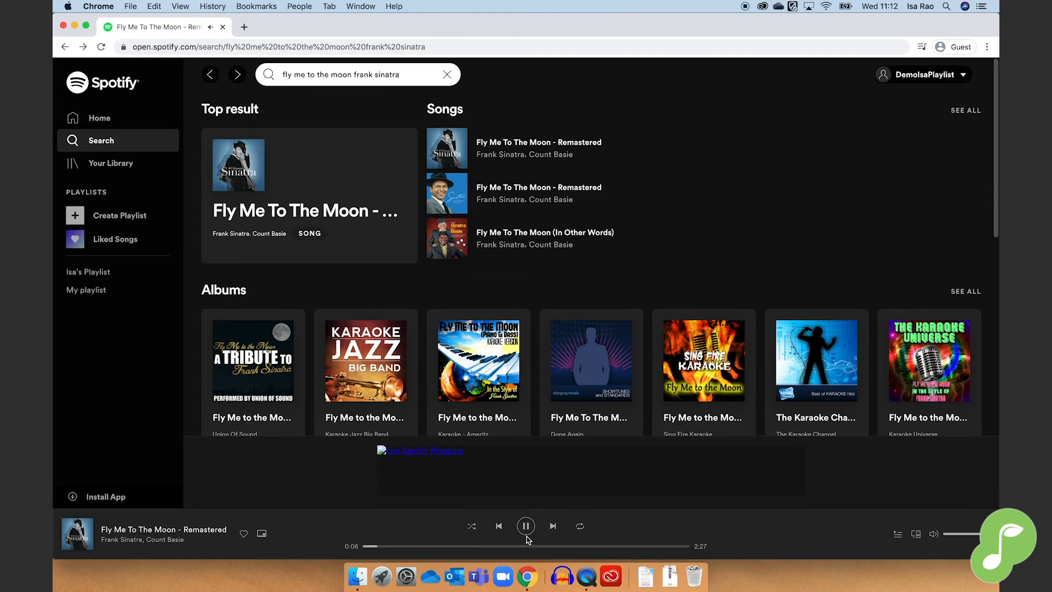
pyautogui.click(526, 526)
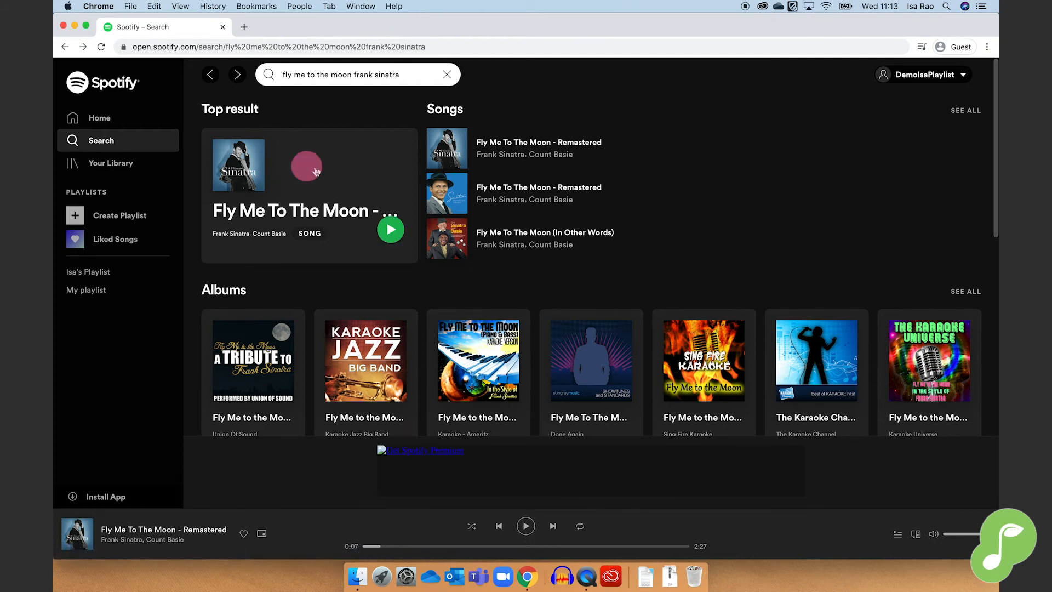
# Step: Choose Add to Playlist from the Fly Me To The Moon context menu
pyautogui.rightClick(306, 166)
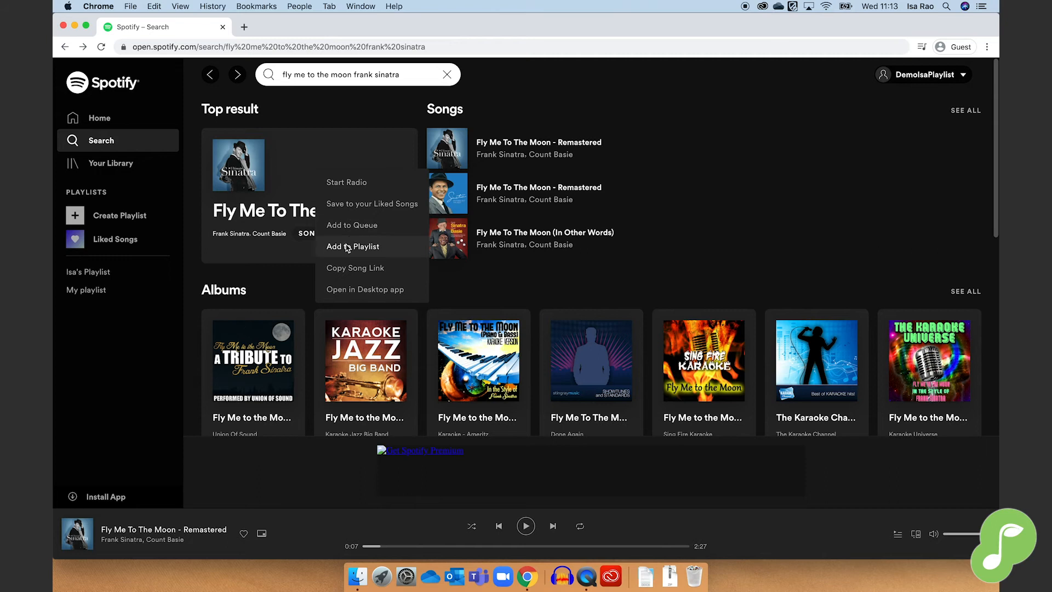
pyautogui.click(353, 246)
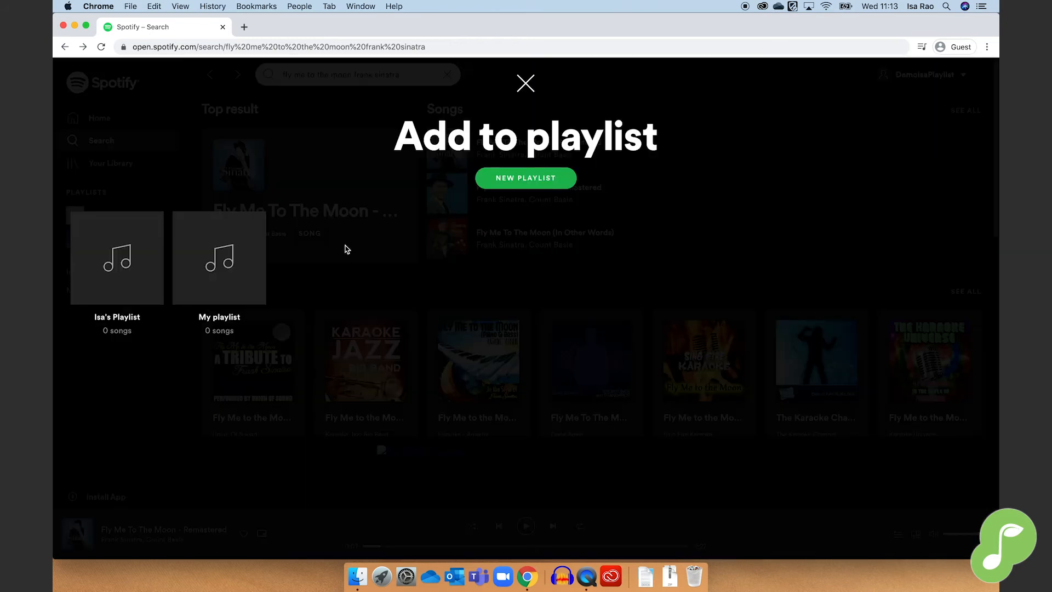
pyautogui.moveTo(184, 368)
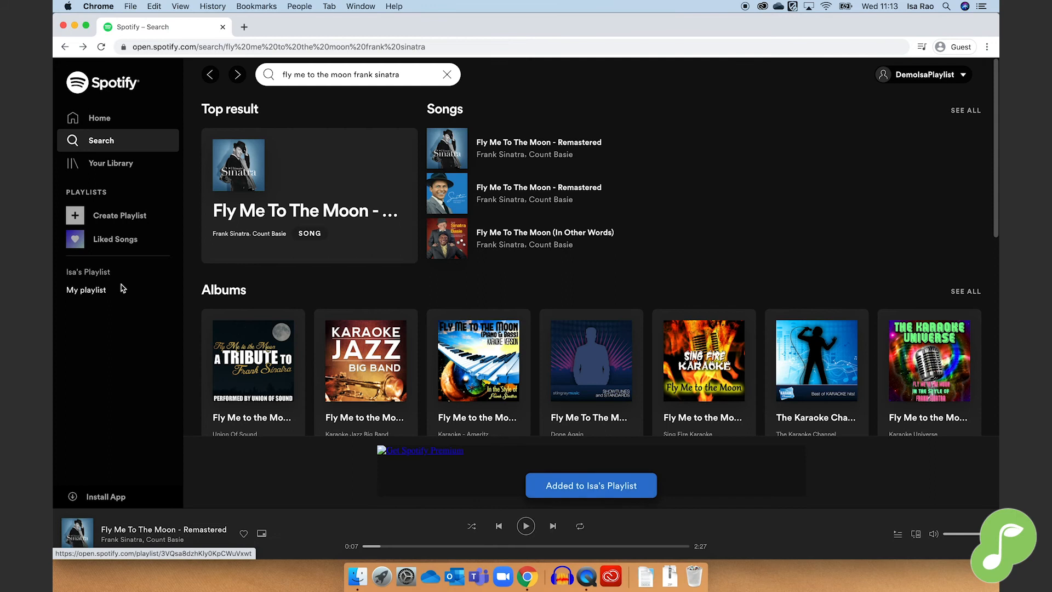
pyautogui.moveTo(609, 508)
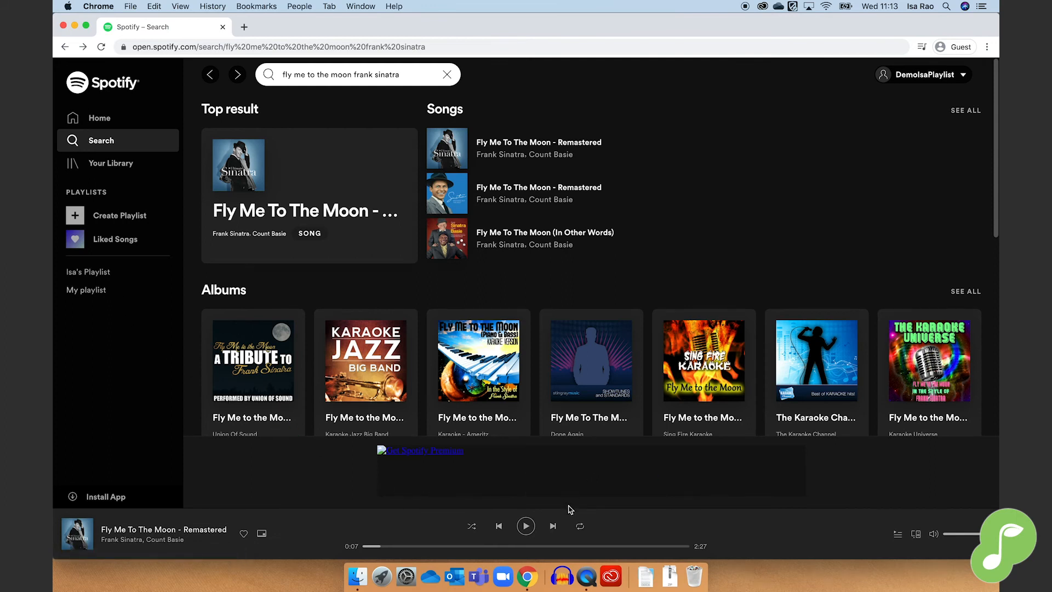
pyautogui.moveTo(367, 91)
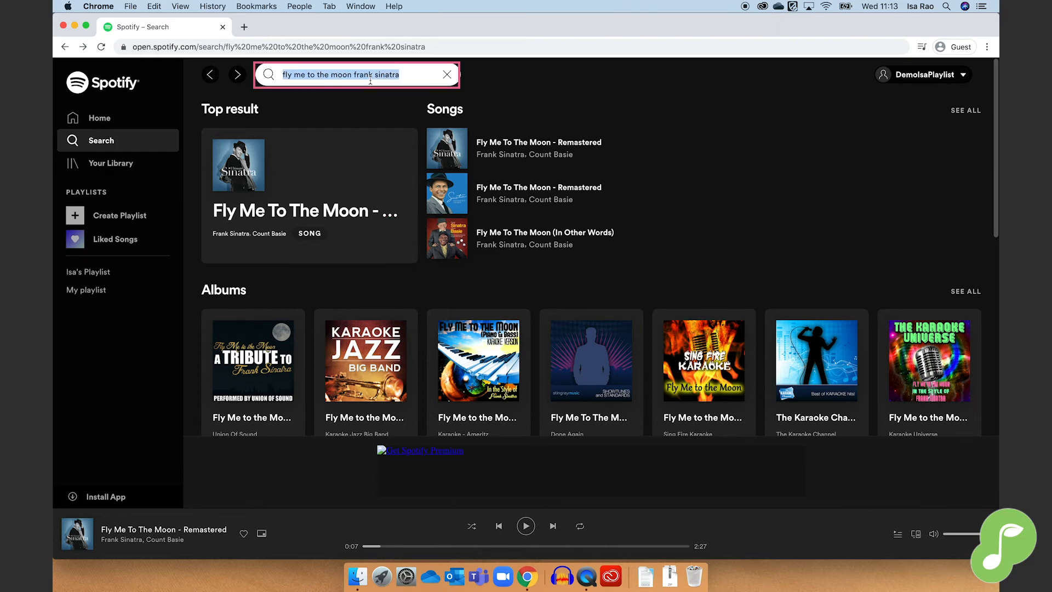
# Step: Search 'hey jude beatles', play the top result and choose Add to Playlist
pyautogui.write('hey jude beatles')
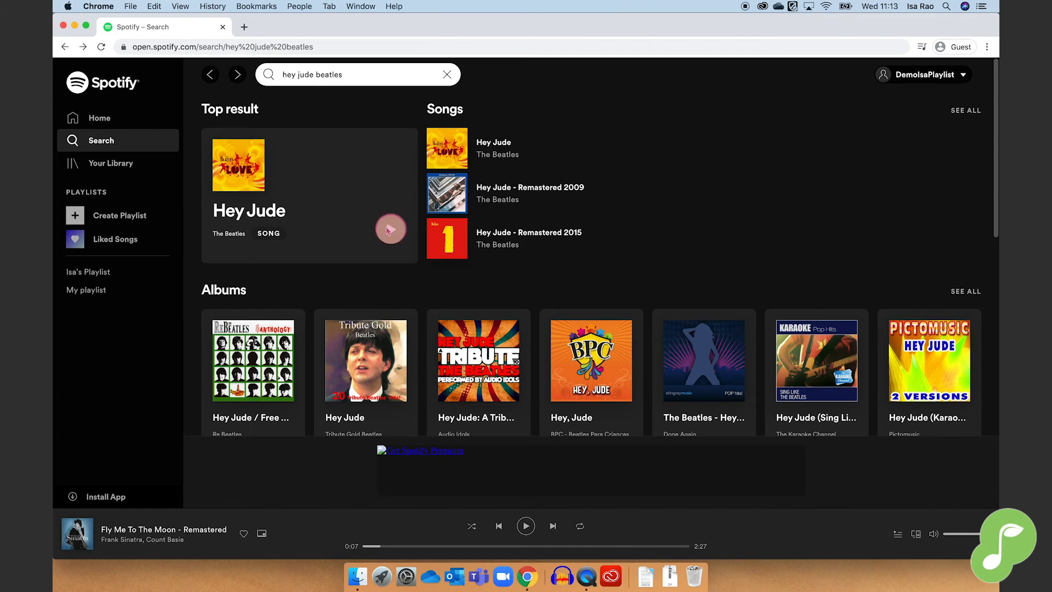
pyautogui.click(390, 228)
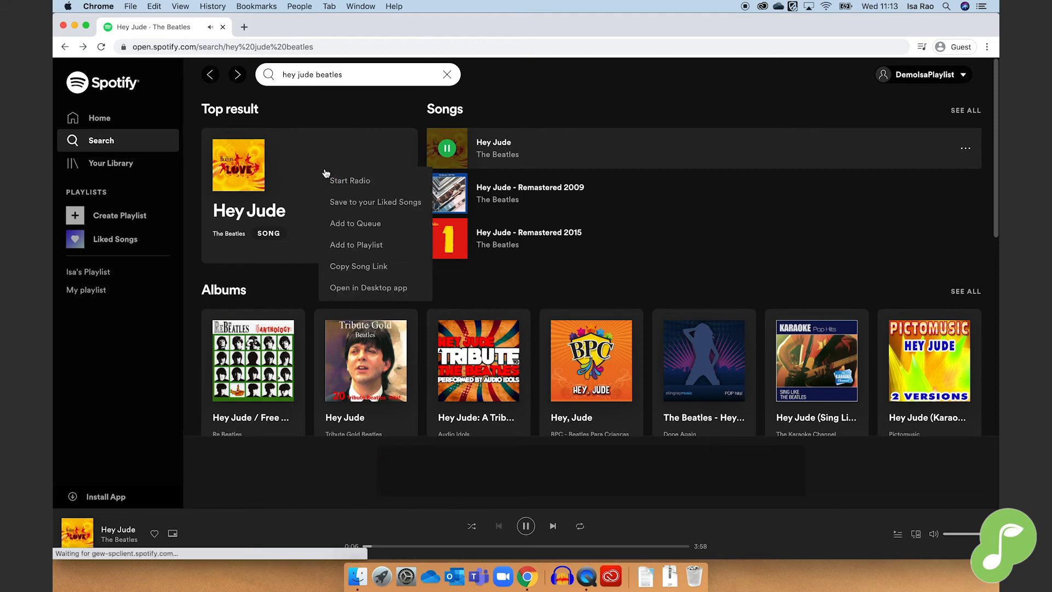
pyautogui.click(356, 244)
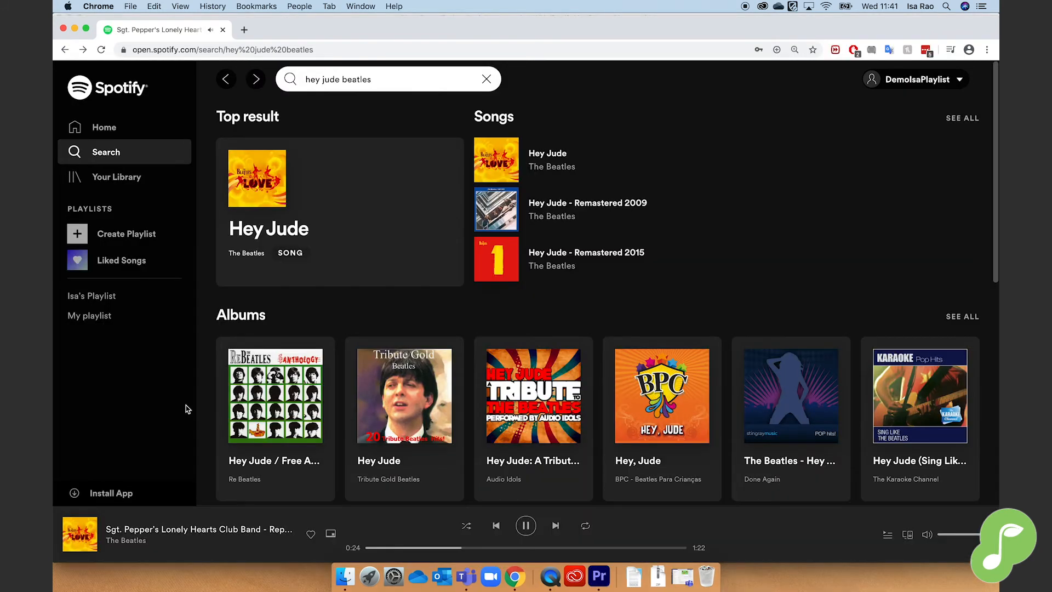
pyautogui.moveTo(131, 302)
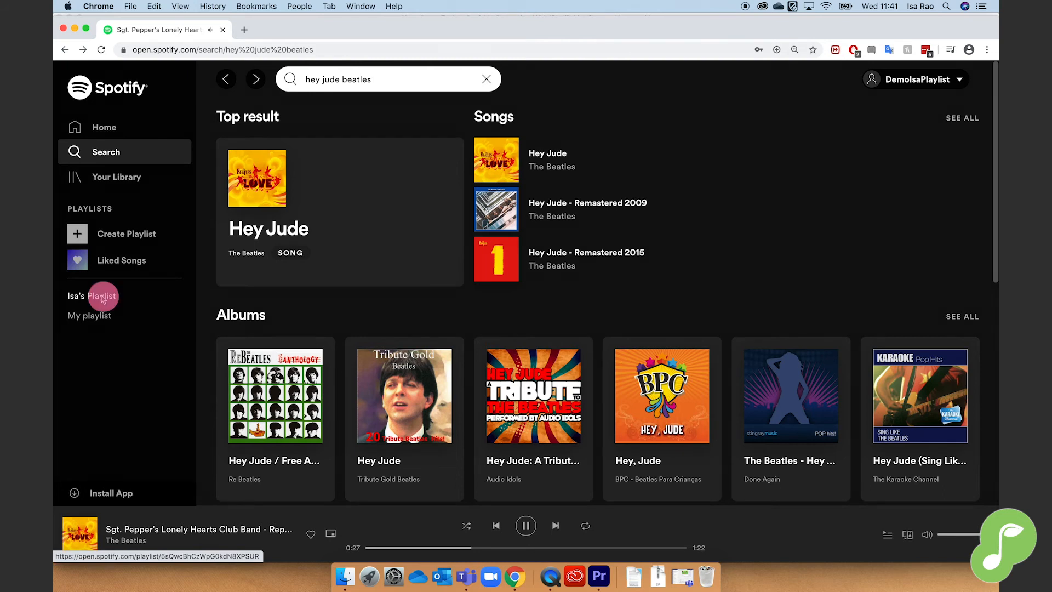
# Step: Open Isa's Playlist showing both songs, then the DemoIsaPlaylist profile menu
pyautogui.click(92, 296)
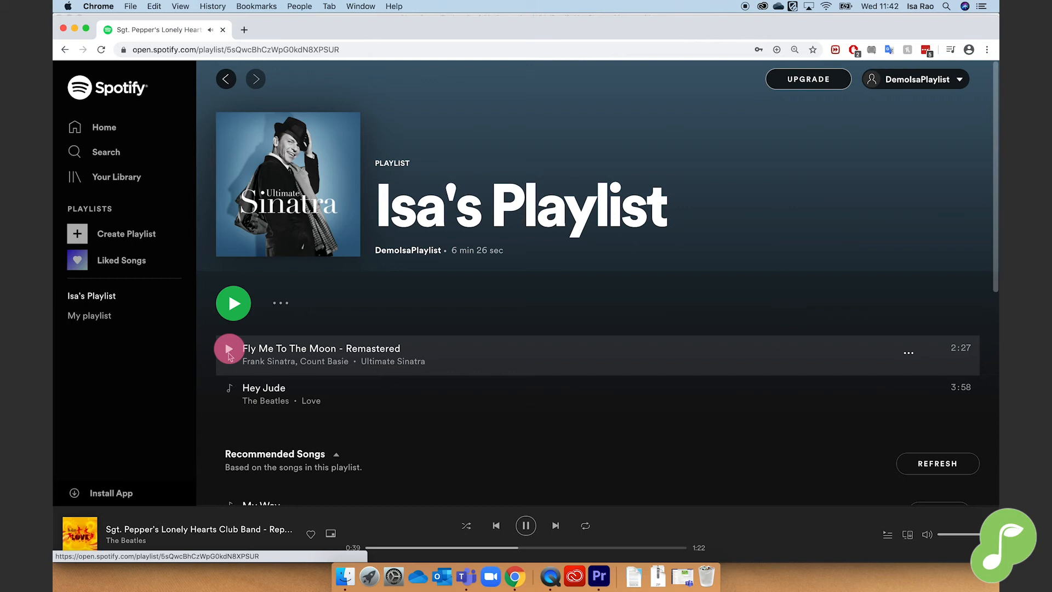
pyautogui.moveTo(462, 361)
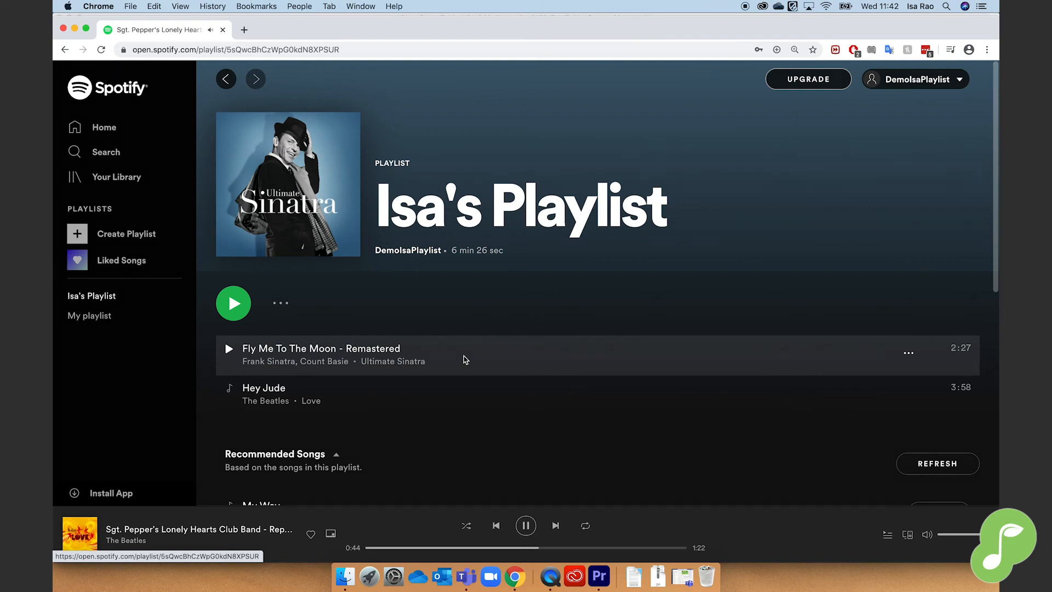
pyautogui.click(915, 78)
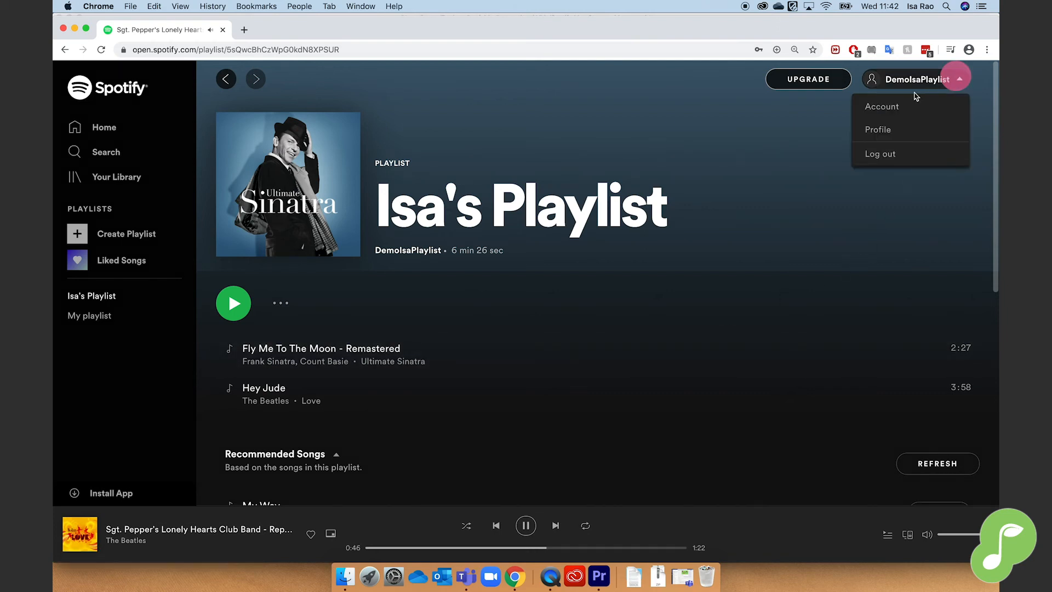
# Step: Open Account overview, scroll to the Spotify Free plan, and choose Join Premium
pyautogui.click(883, 106)
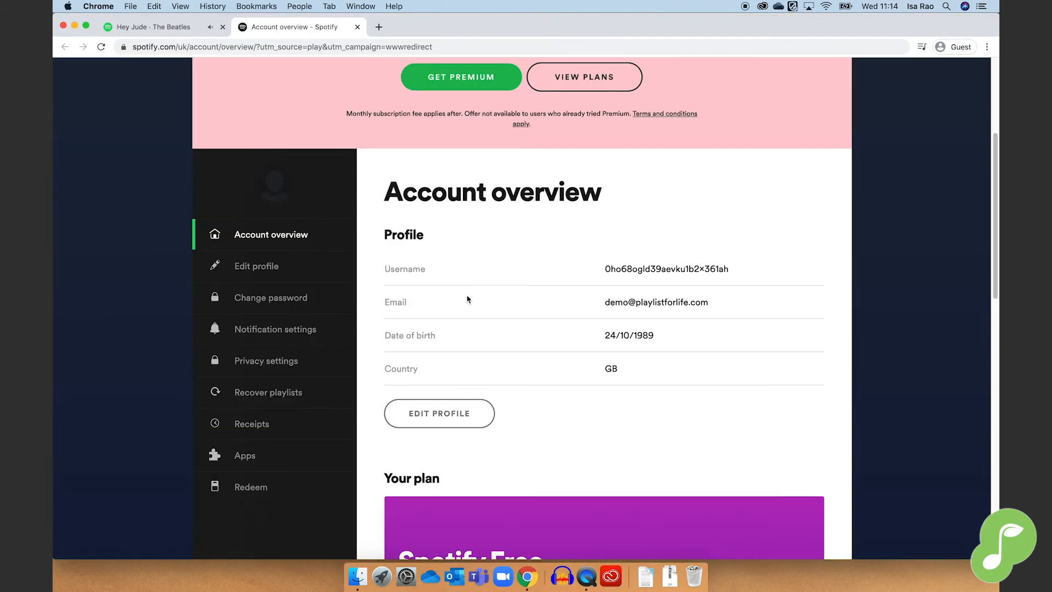
pyautogui.scroll(-3)
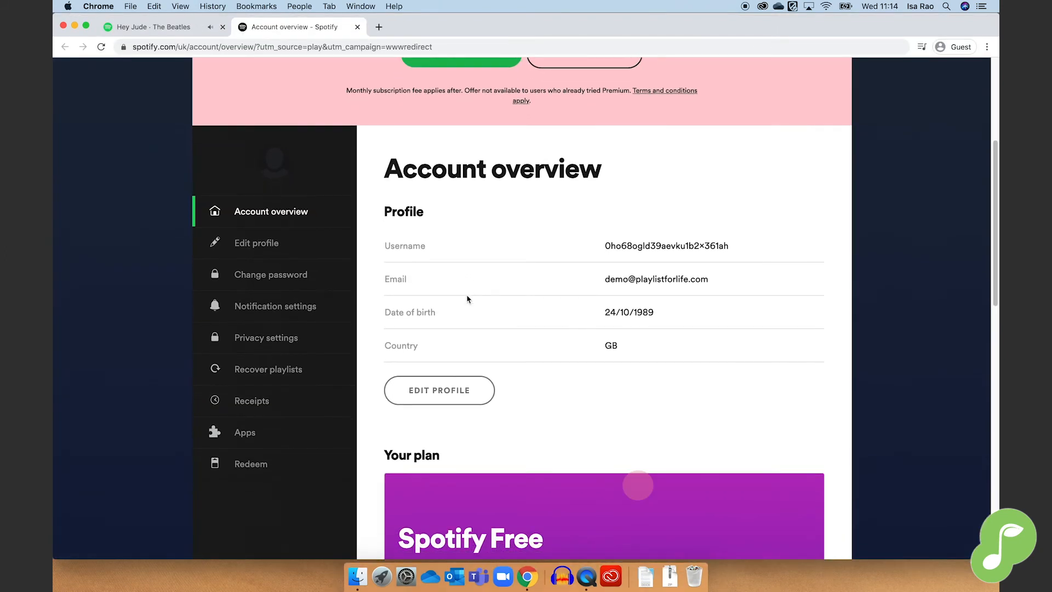
pyautogui.scroll(-3)
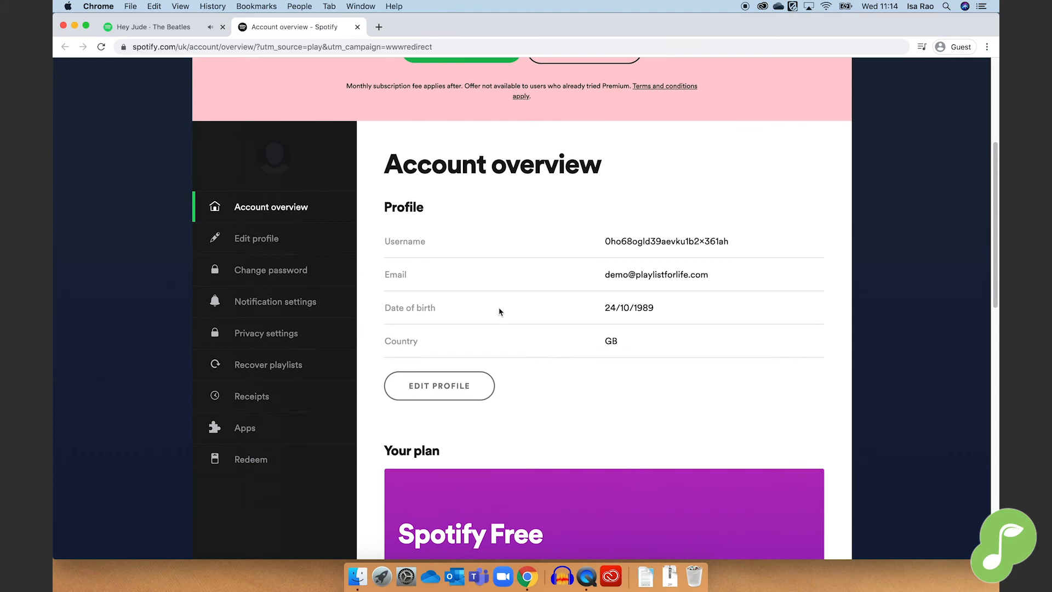
pyautogui.scroll(-3)
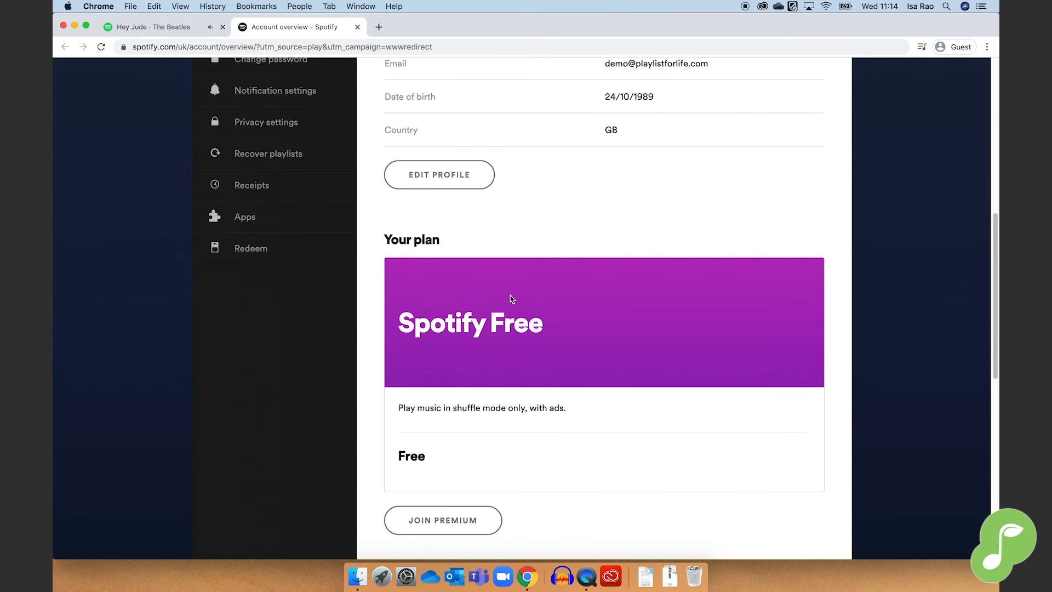
pyautogui.moveTo(449, 435)
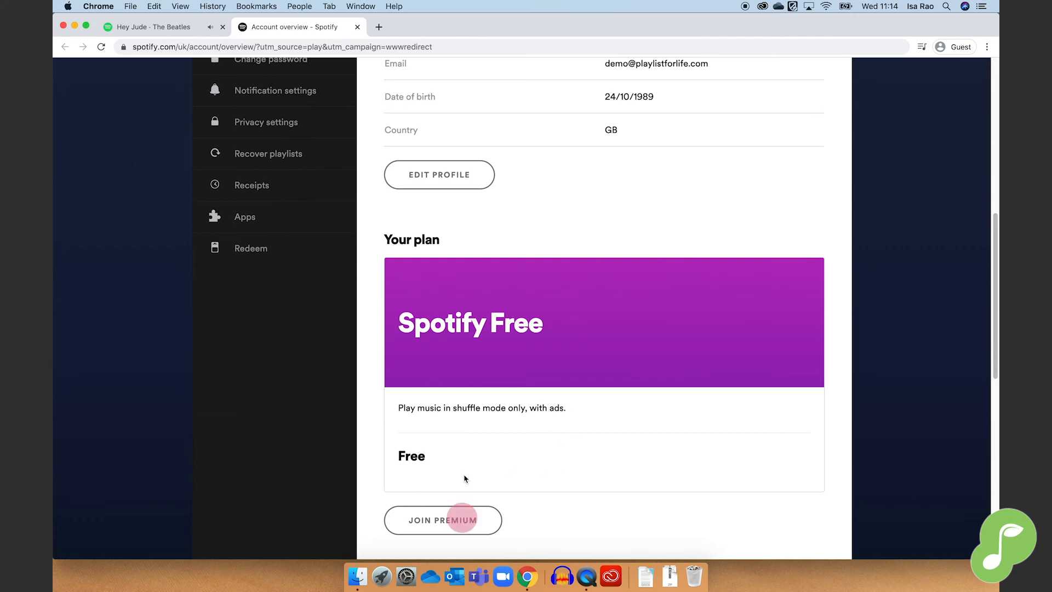
pyautogui.click(443, 521)
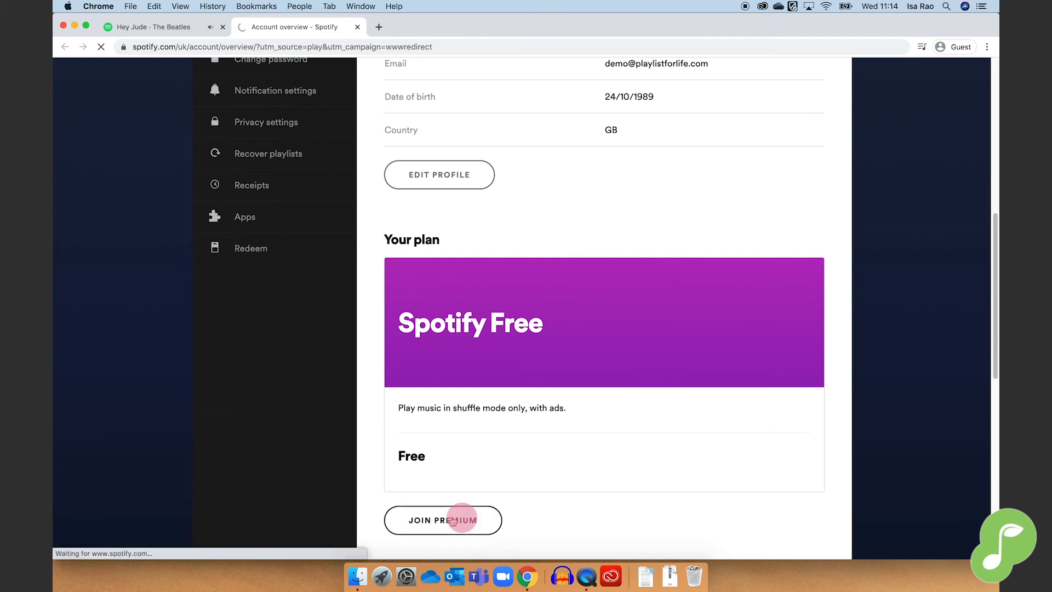
# Step: Scroll the 3-month free trial Premium page to the card payment fields, then return home
pyautogui.click(442, 520)
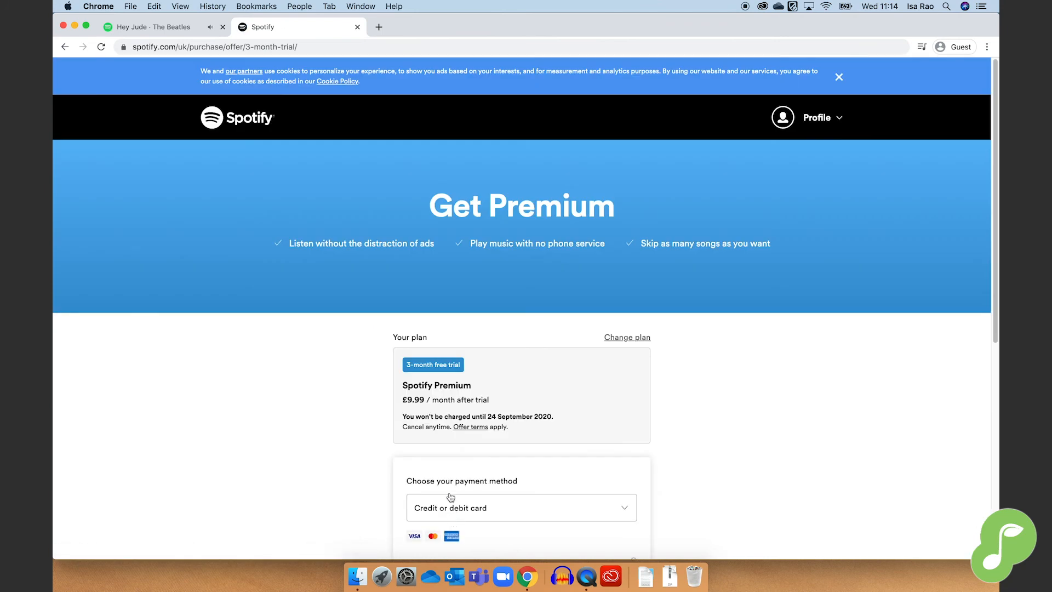
pyautogui.scroll(-3)
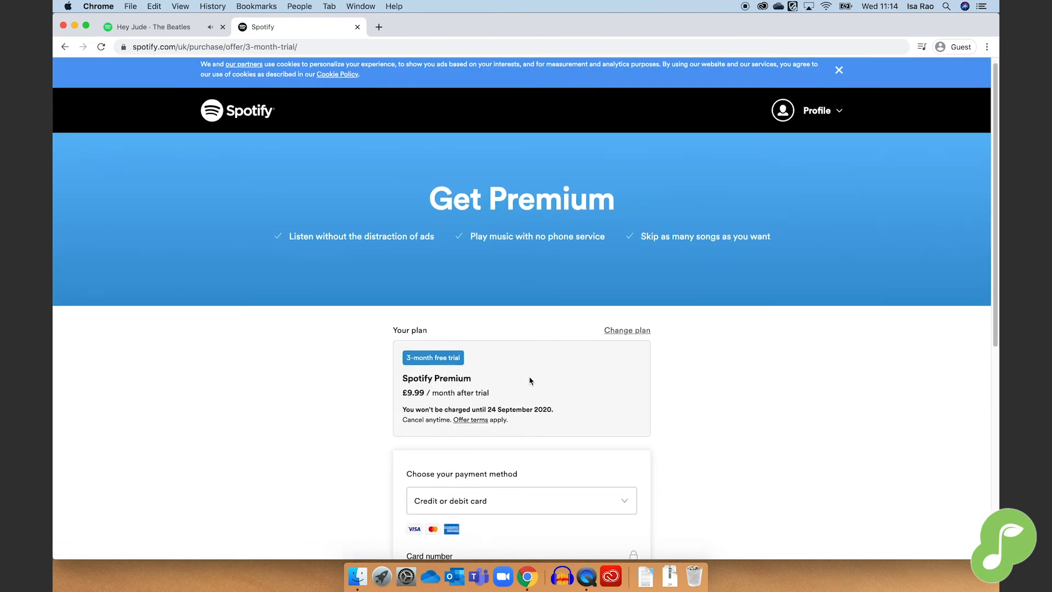
pyautogui.scroll(-3)
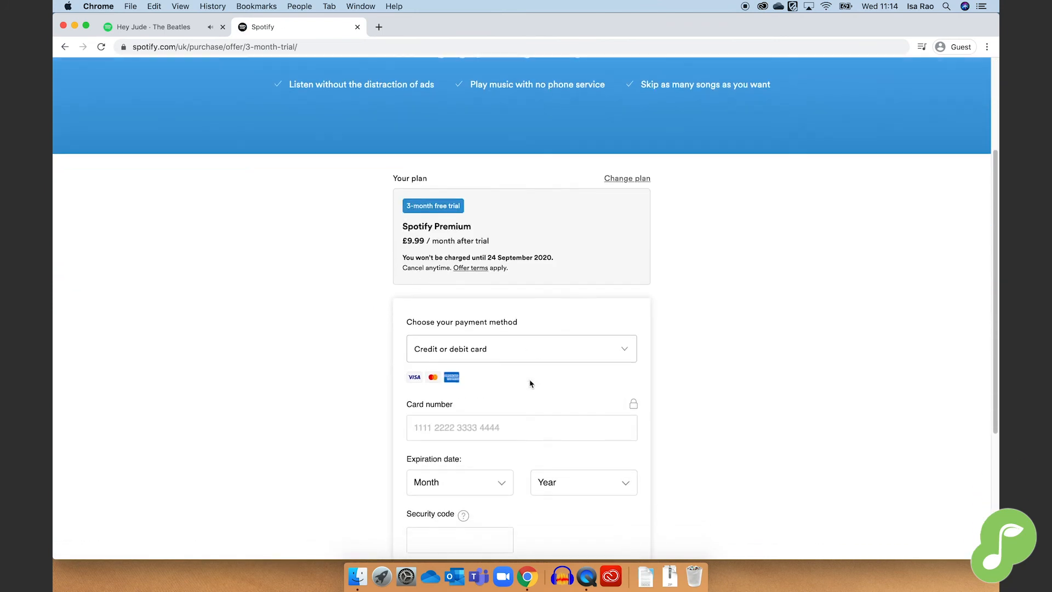
pyautogui.scroll(-3)
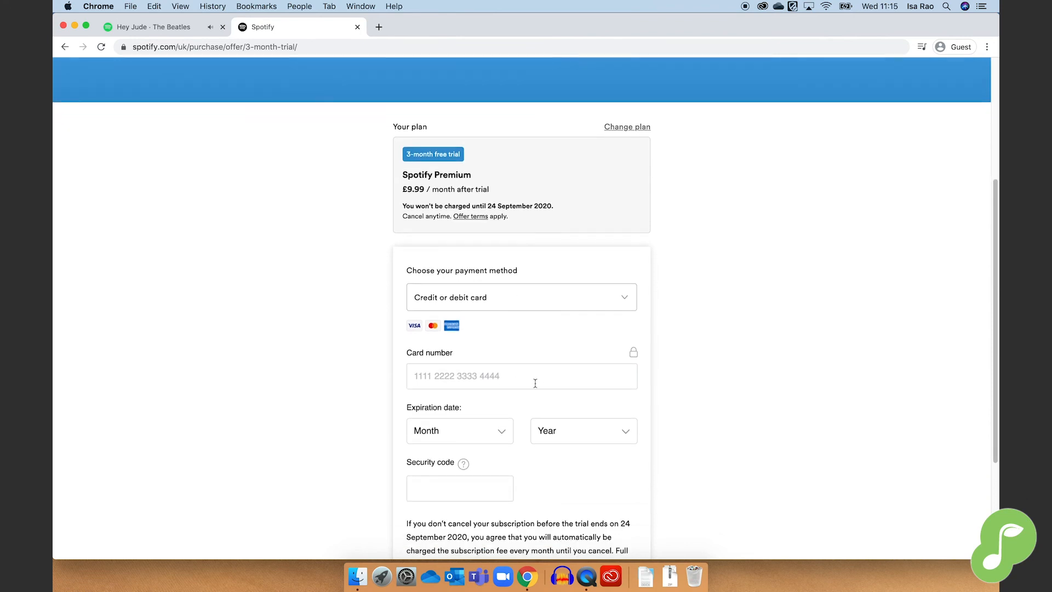
pyautogui.scroll(-3)
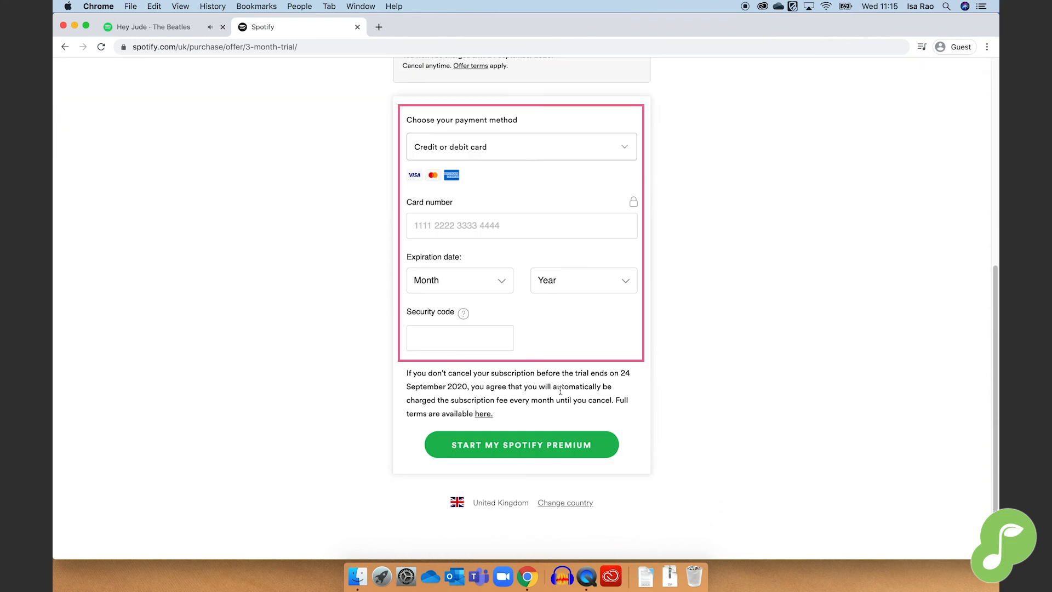
pyautogui.click(521, 445)
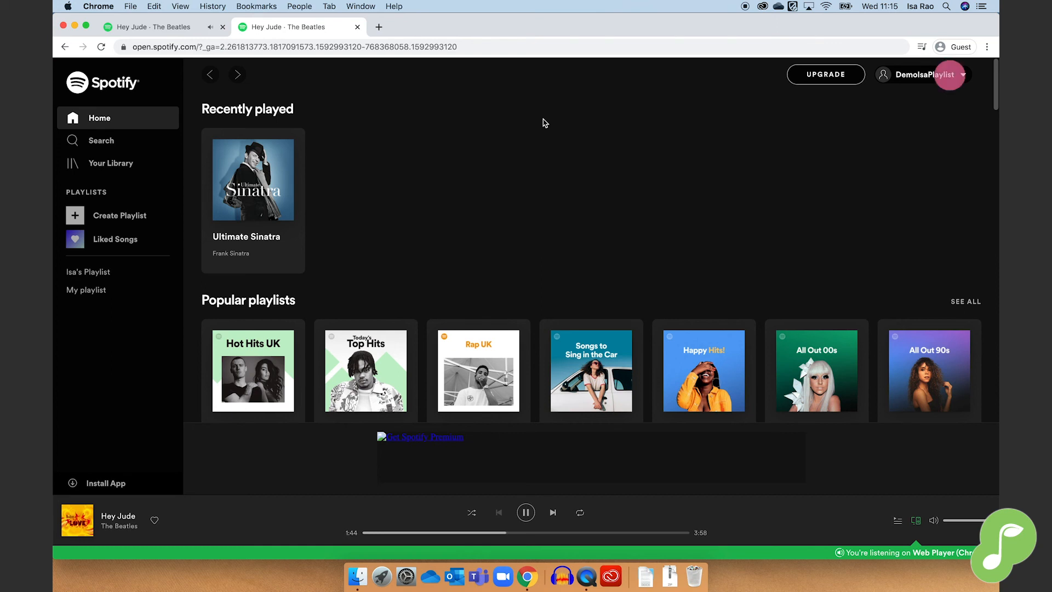
# Step: Open Account overview from the profile menu and view the available plans via Change Plan
pyautogui.click(926, 74)
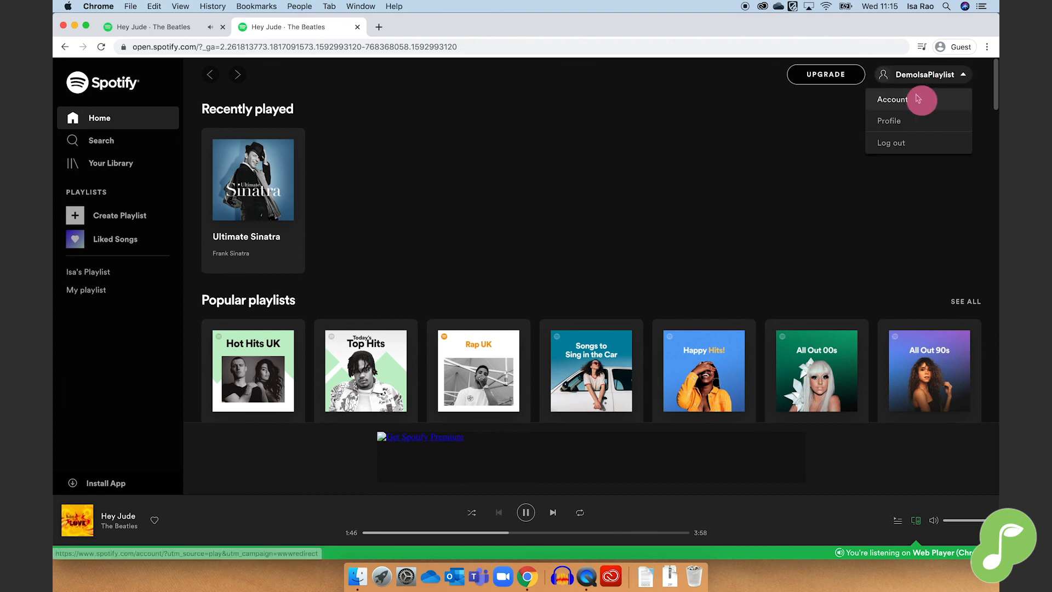
pyautogui.click(891, 99)
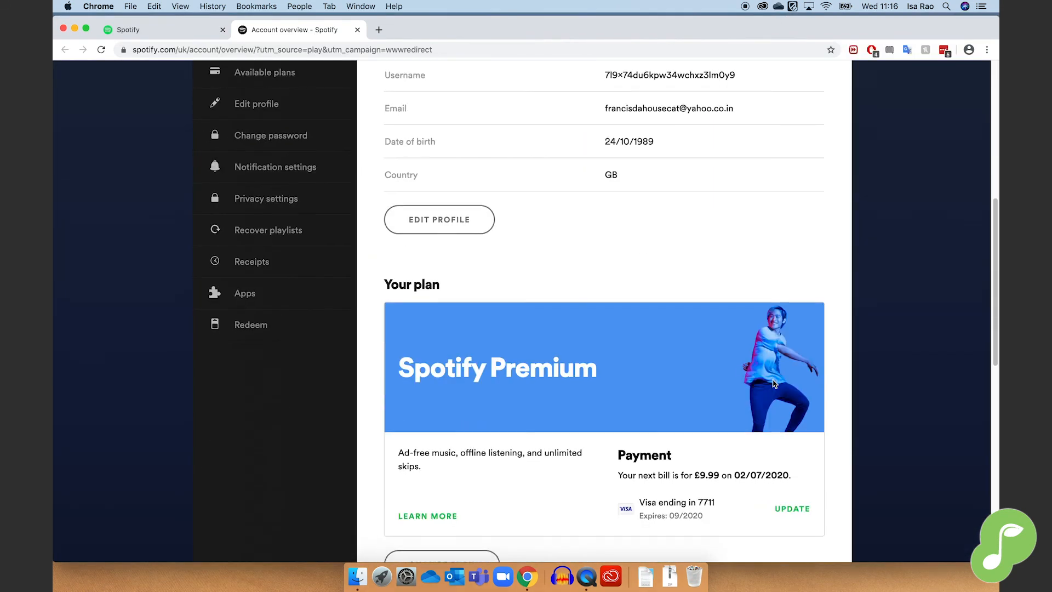
pyautogui.scroll(-3)
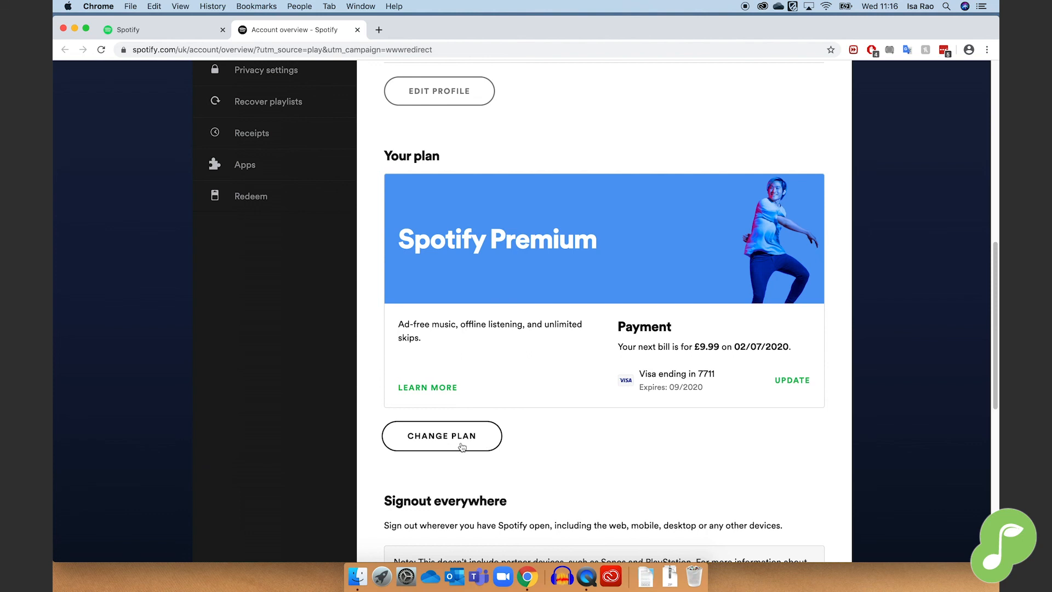
pyautogui.click(442, 436)
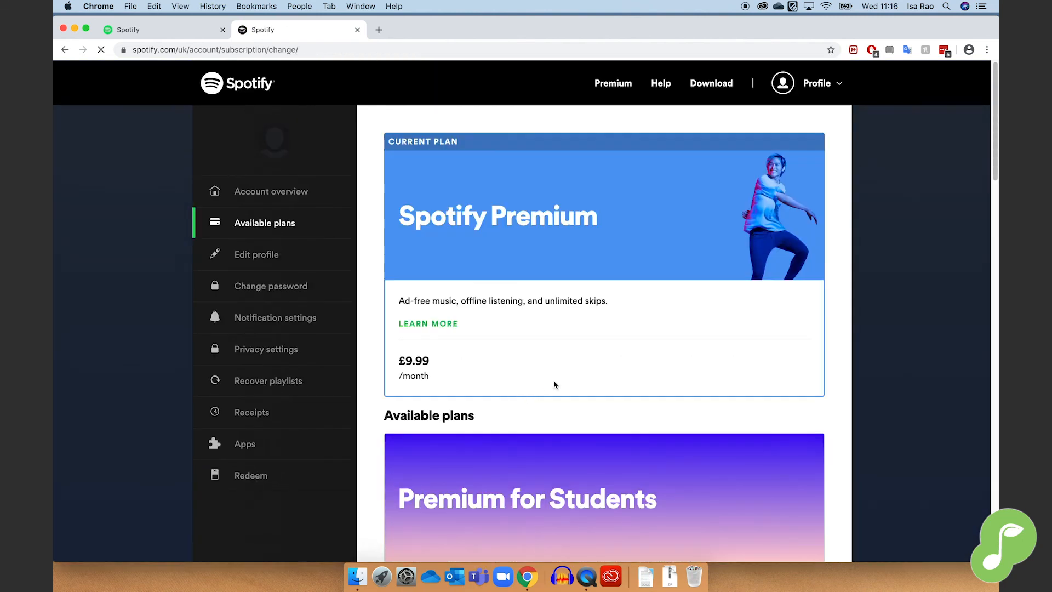
# Step: Scroll to Spotify Free, choose Cancel Premium, and confirm the cancellation
pyautogui.scroll(-3)
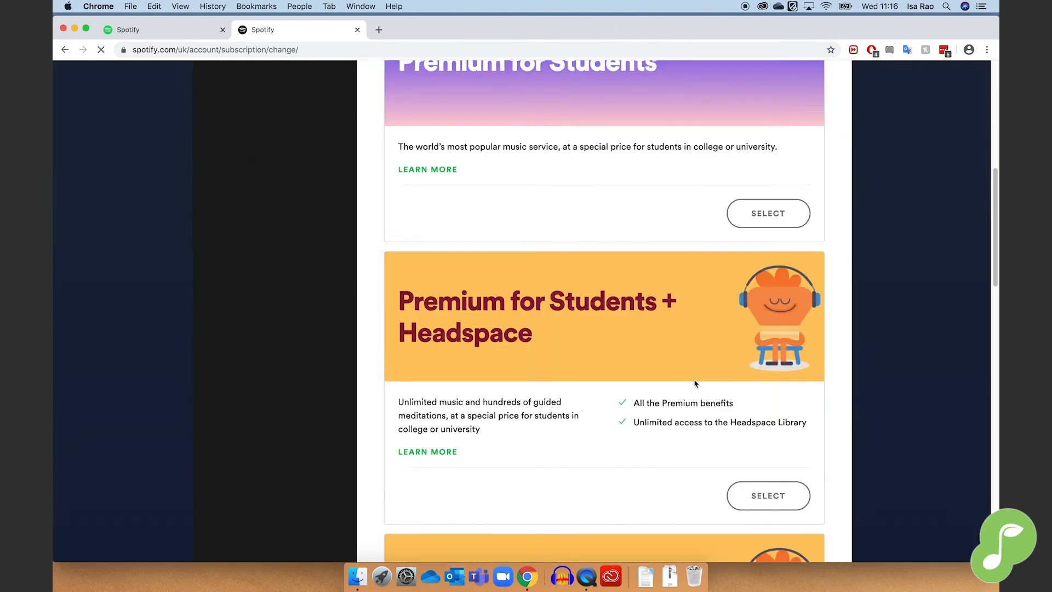
pyautogui.scroll(-3)
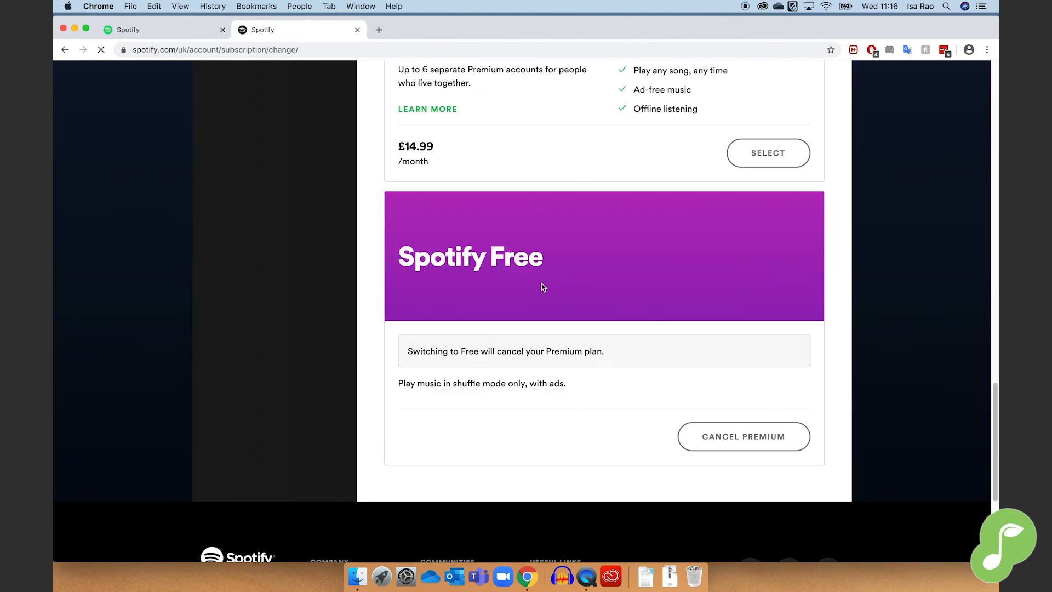
pyautogui.moveTo(618, 385)
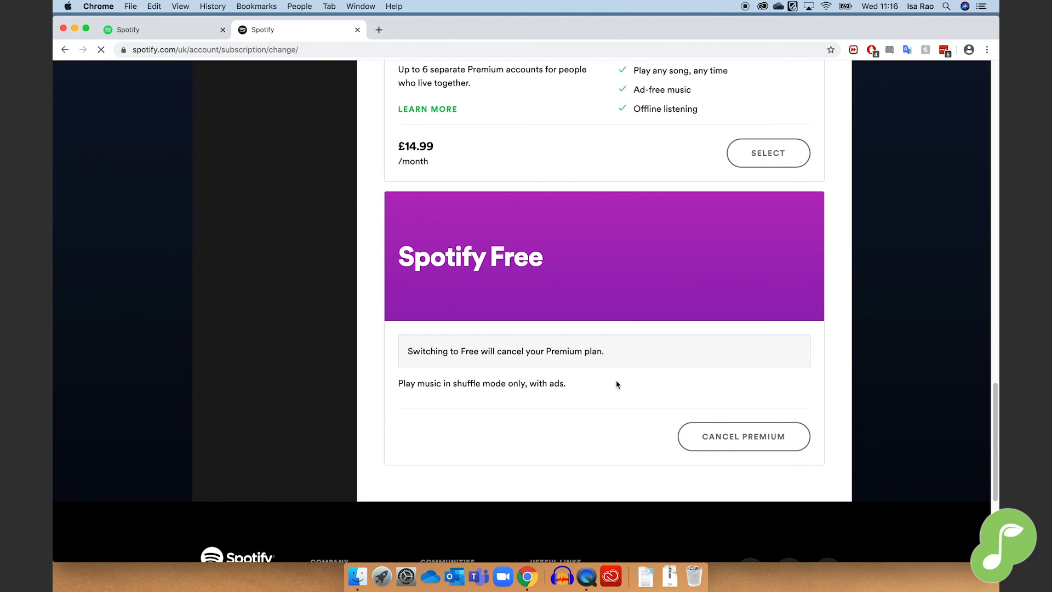
pyautogui.click(744, 436)
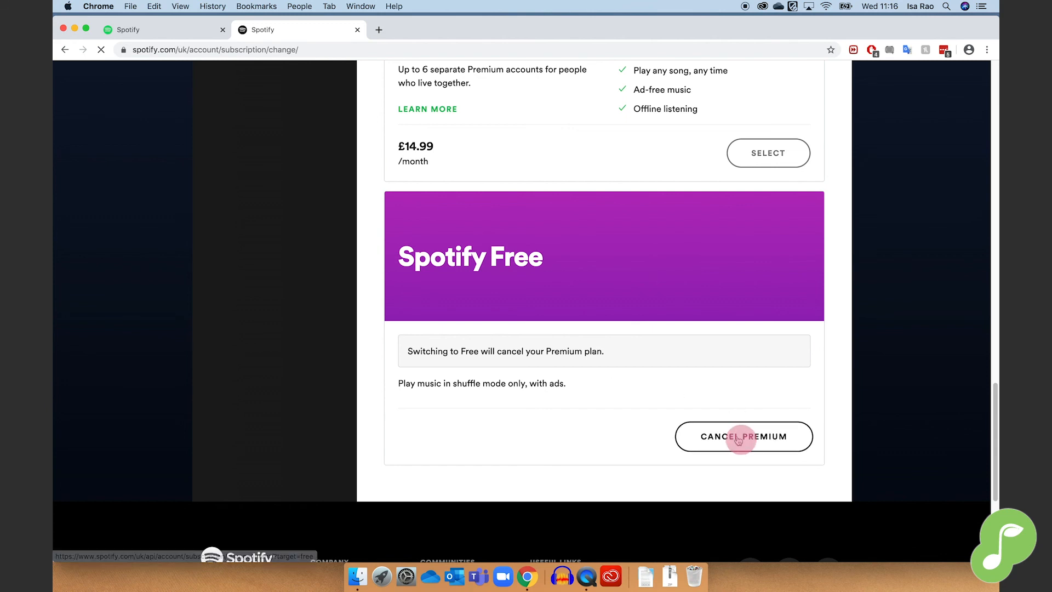
pyautogui.click(744, 436)
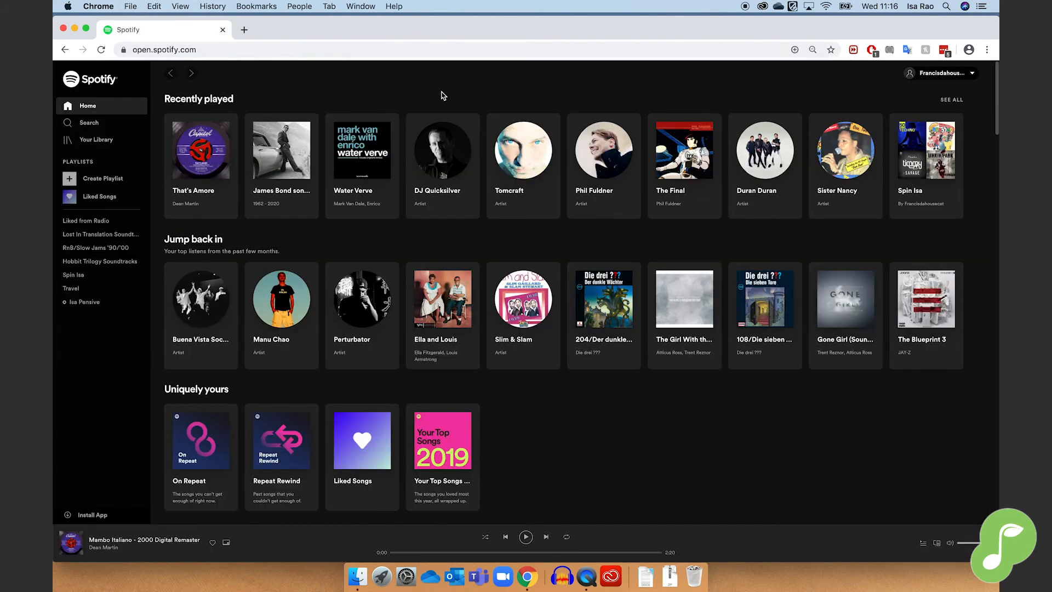
pyautogui.moveTo(556, 88)
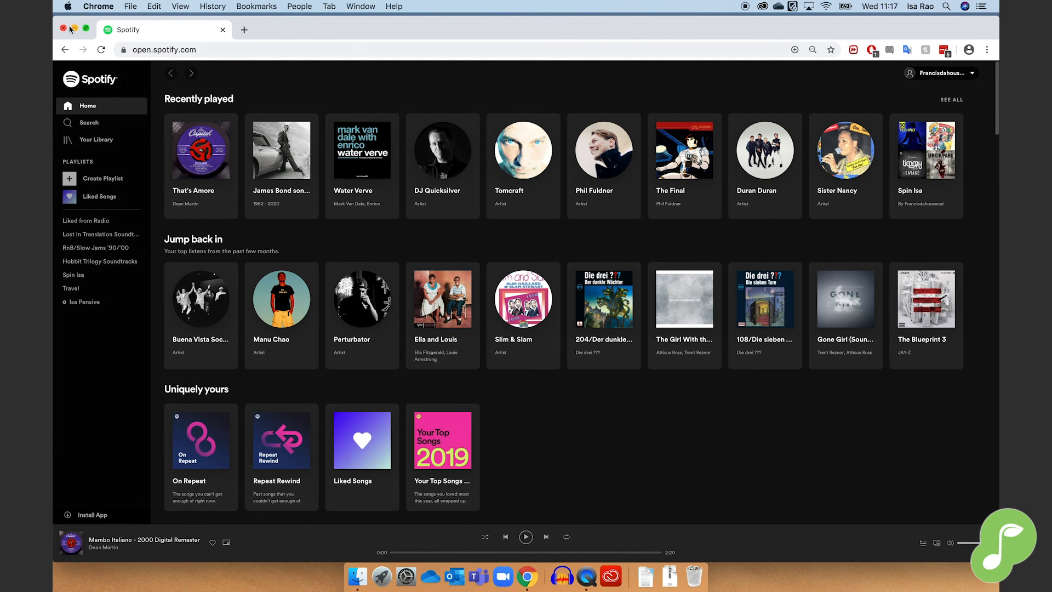
# Step: Close the Chrome window running Spotify so only the macOS desktop shows
pyautogui.click(63, 30)
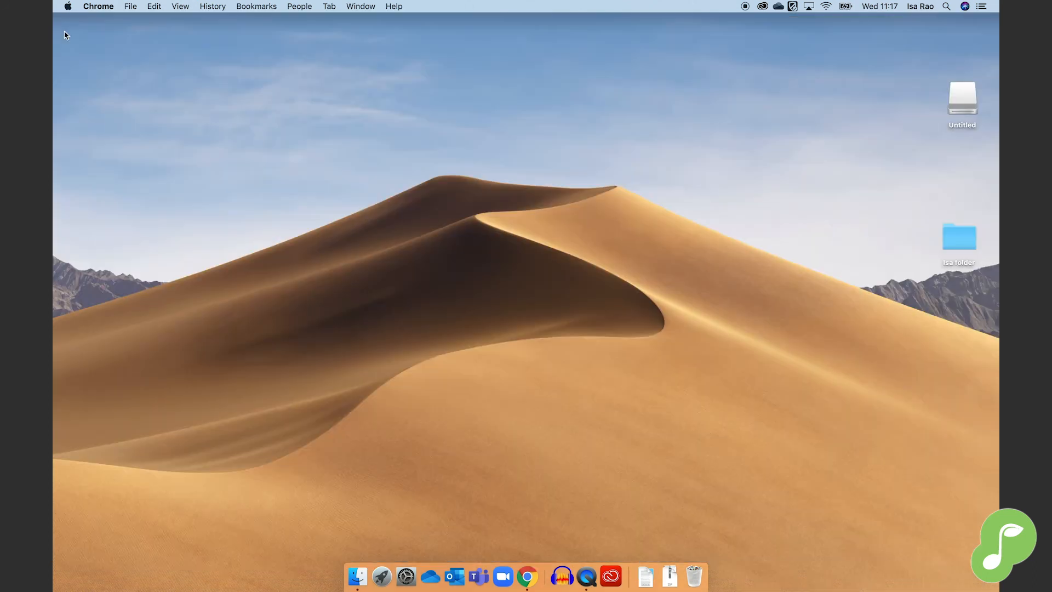
pyautogui.click(745, 6)
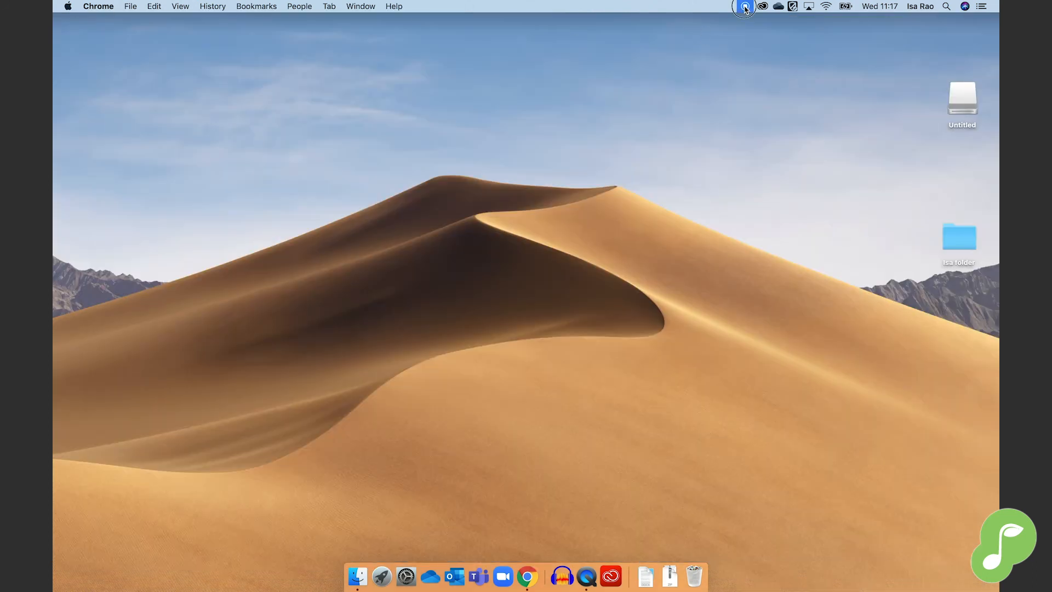